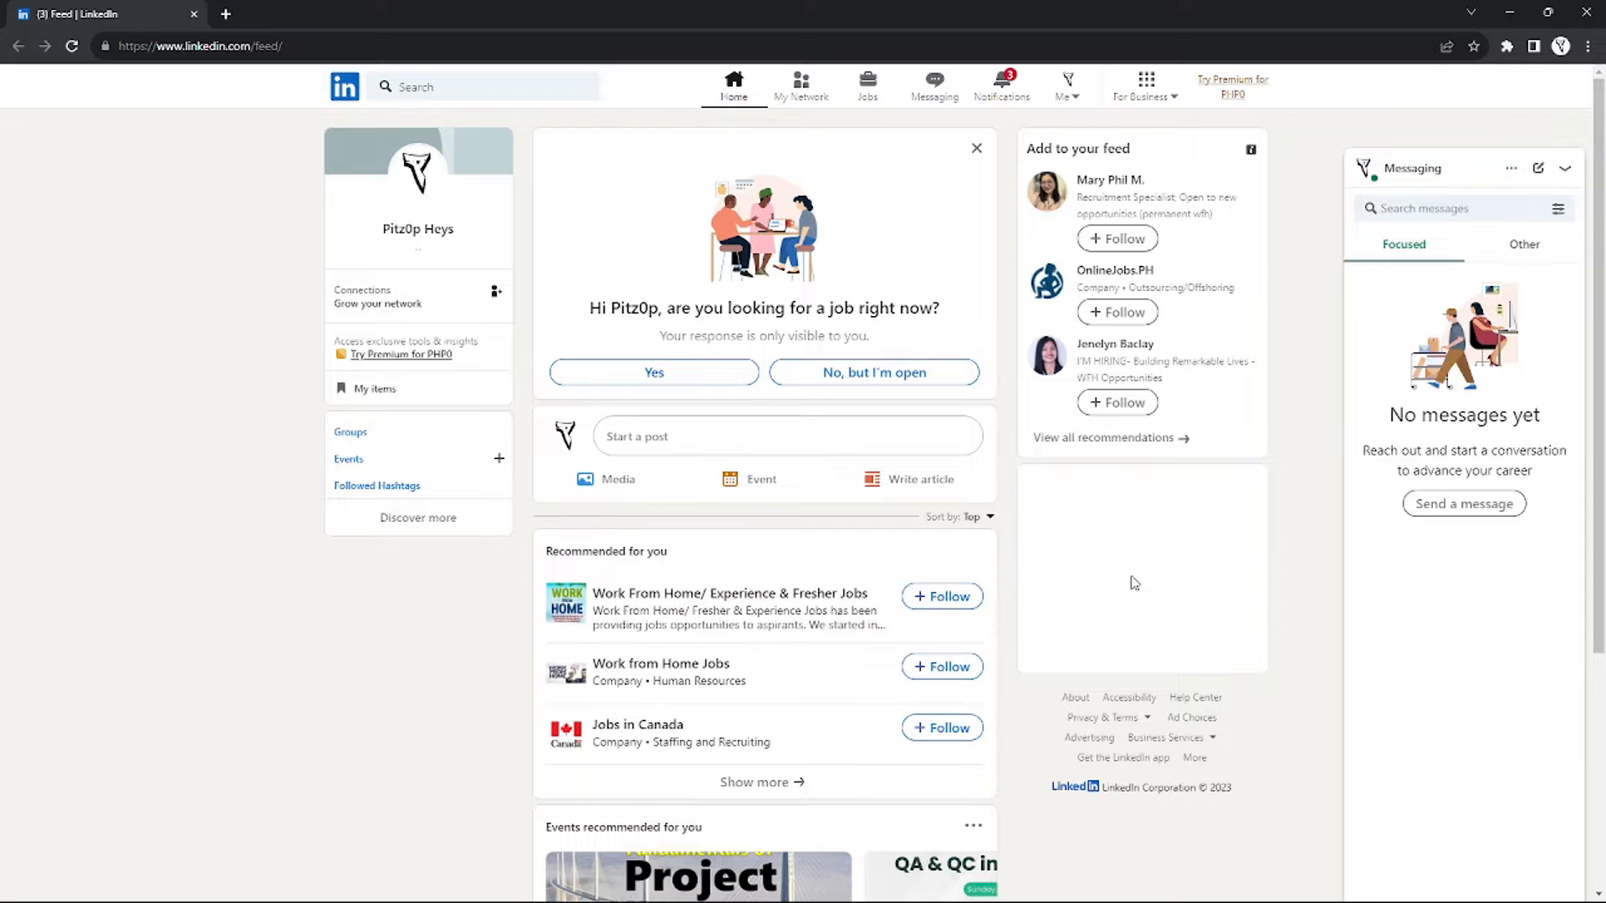
mouse_move(1126, 574)
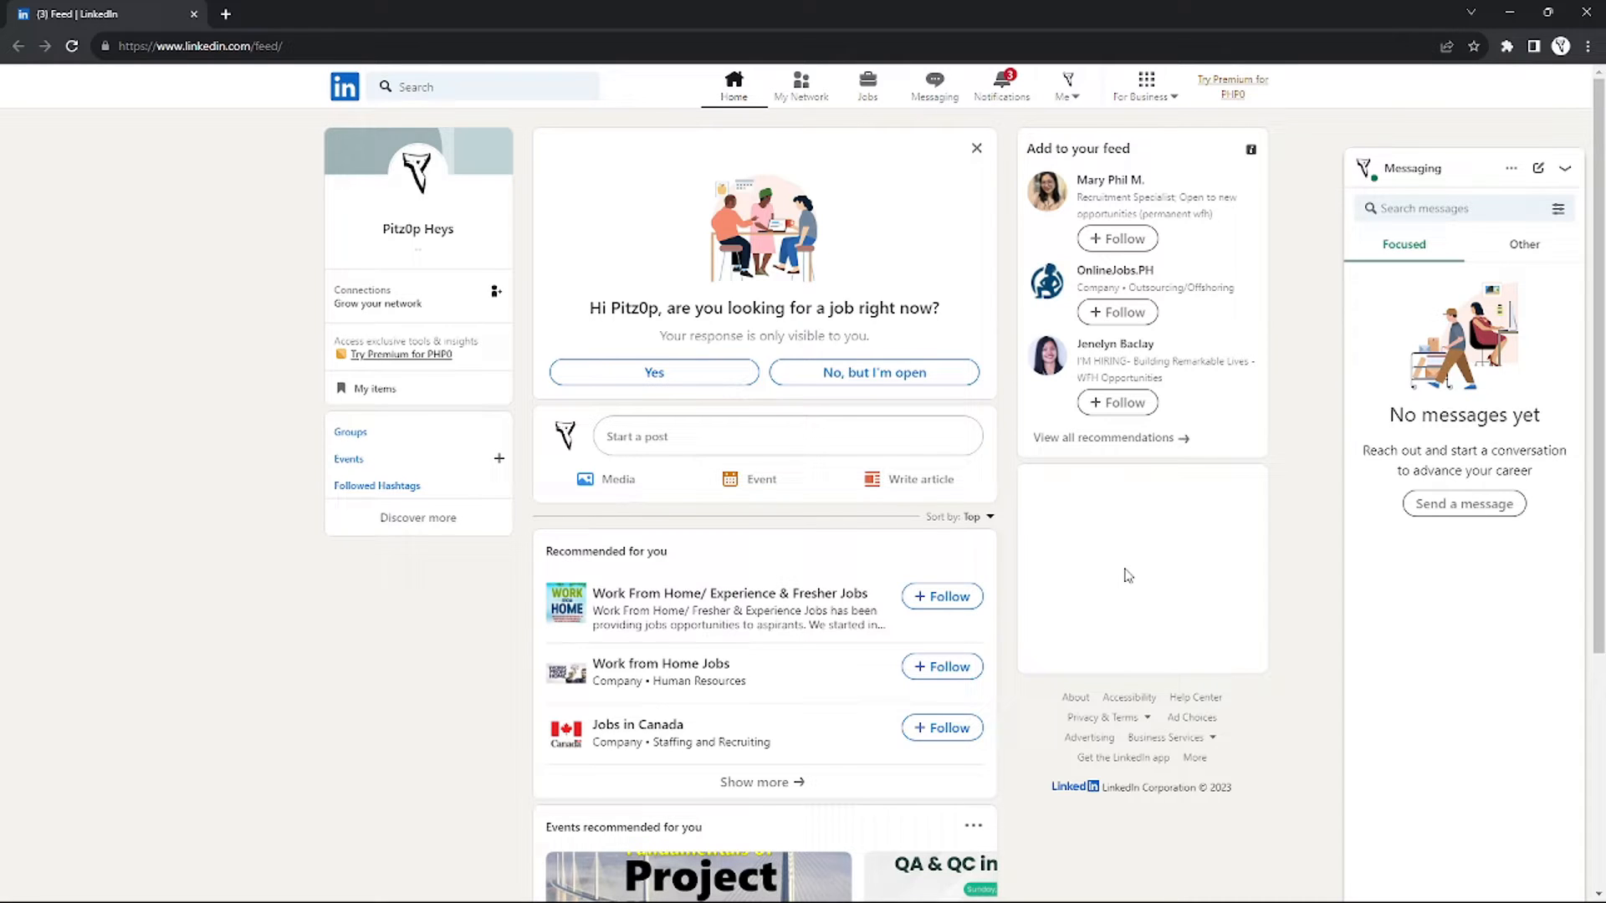
mouse_move(1012, 440)
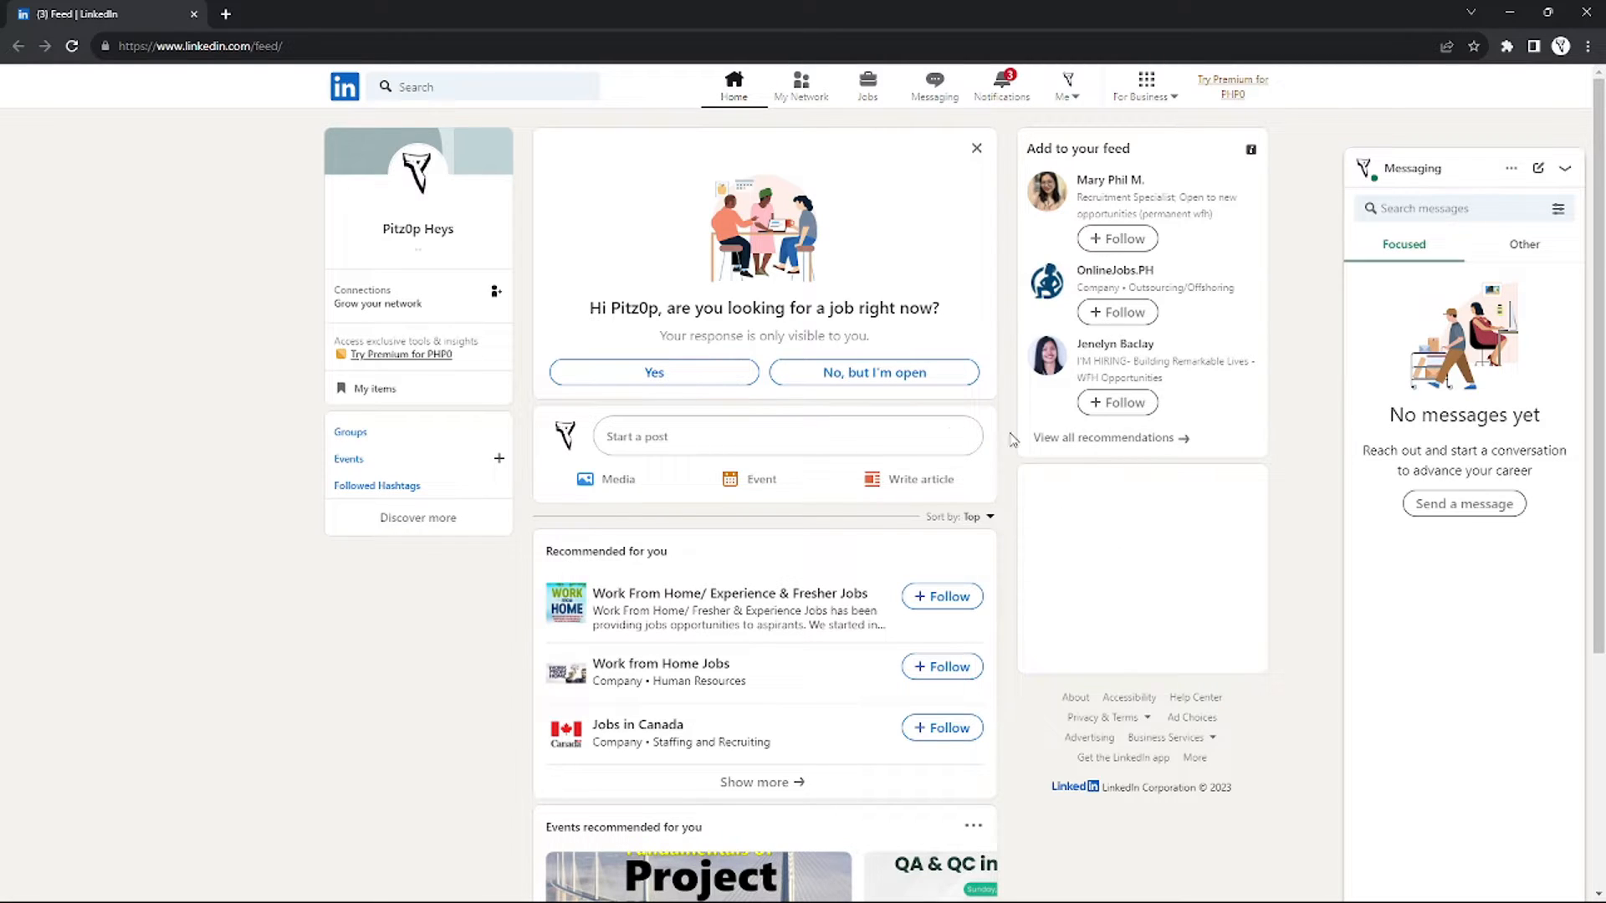
mouse_move(362, 131)
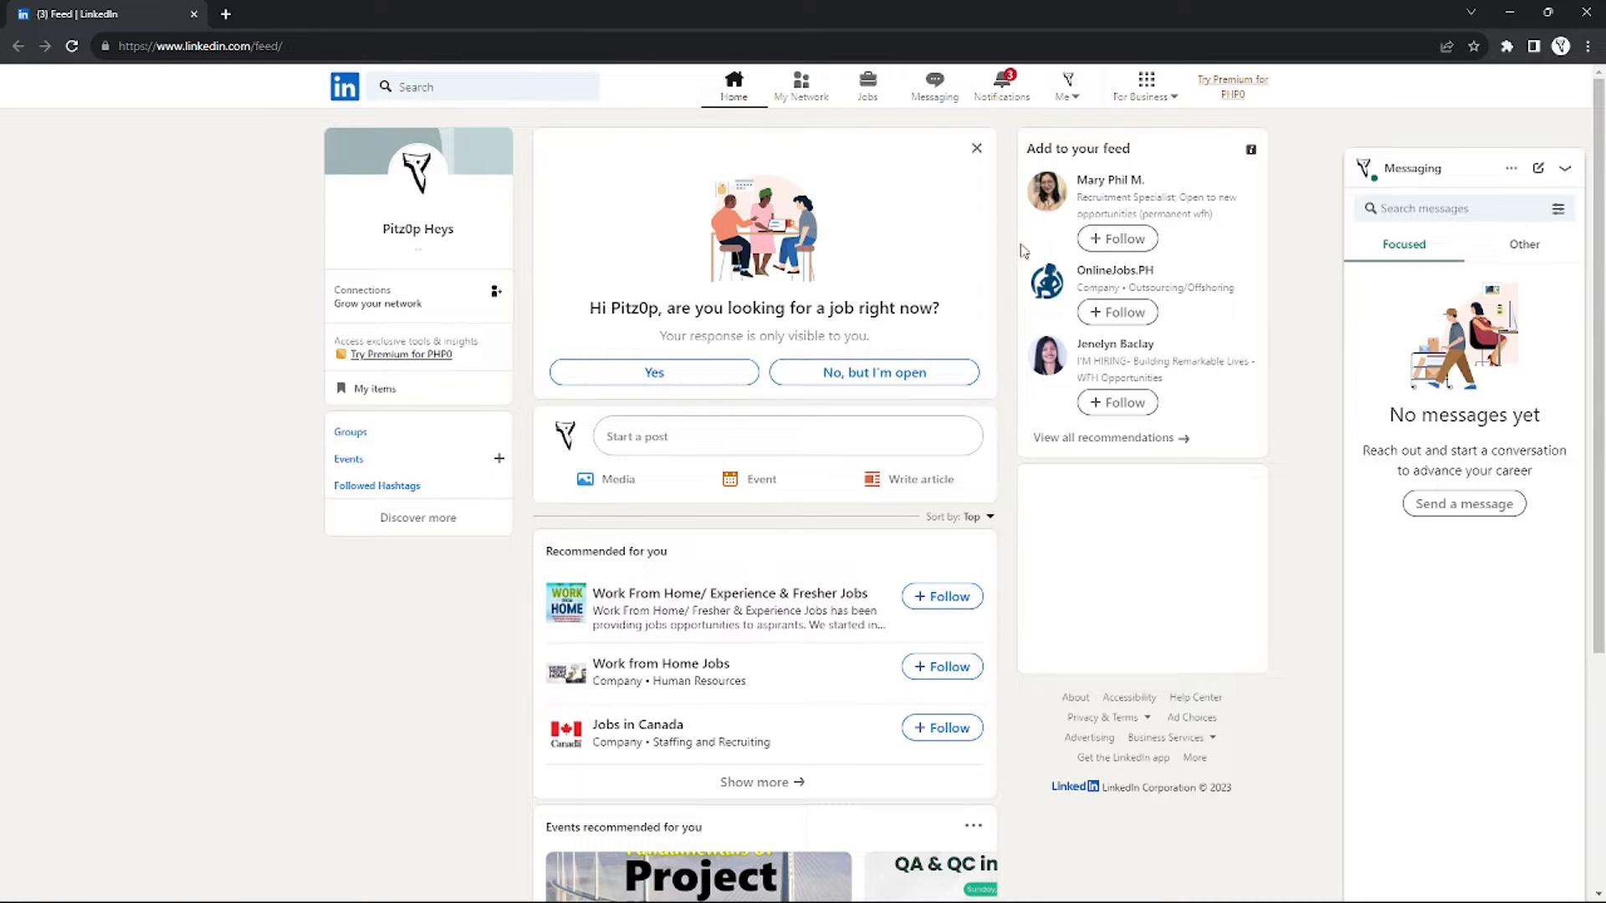
mouse_move(973, 253)
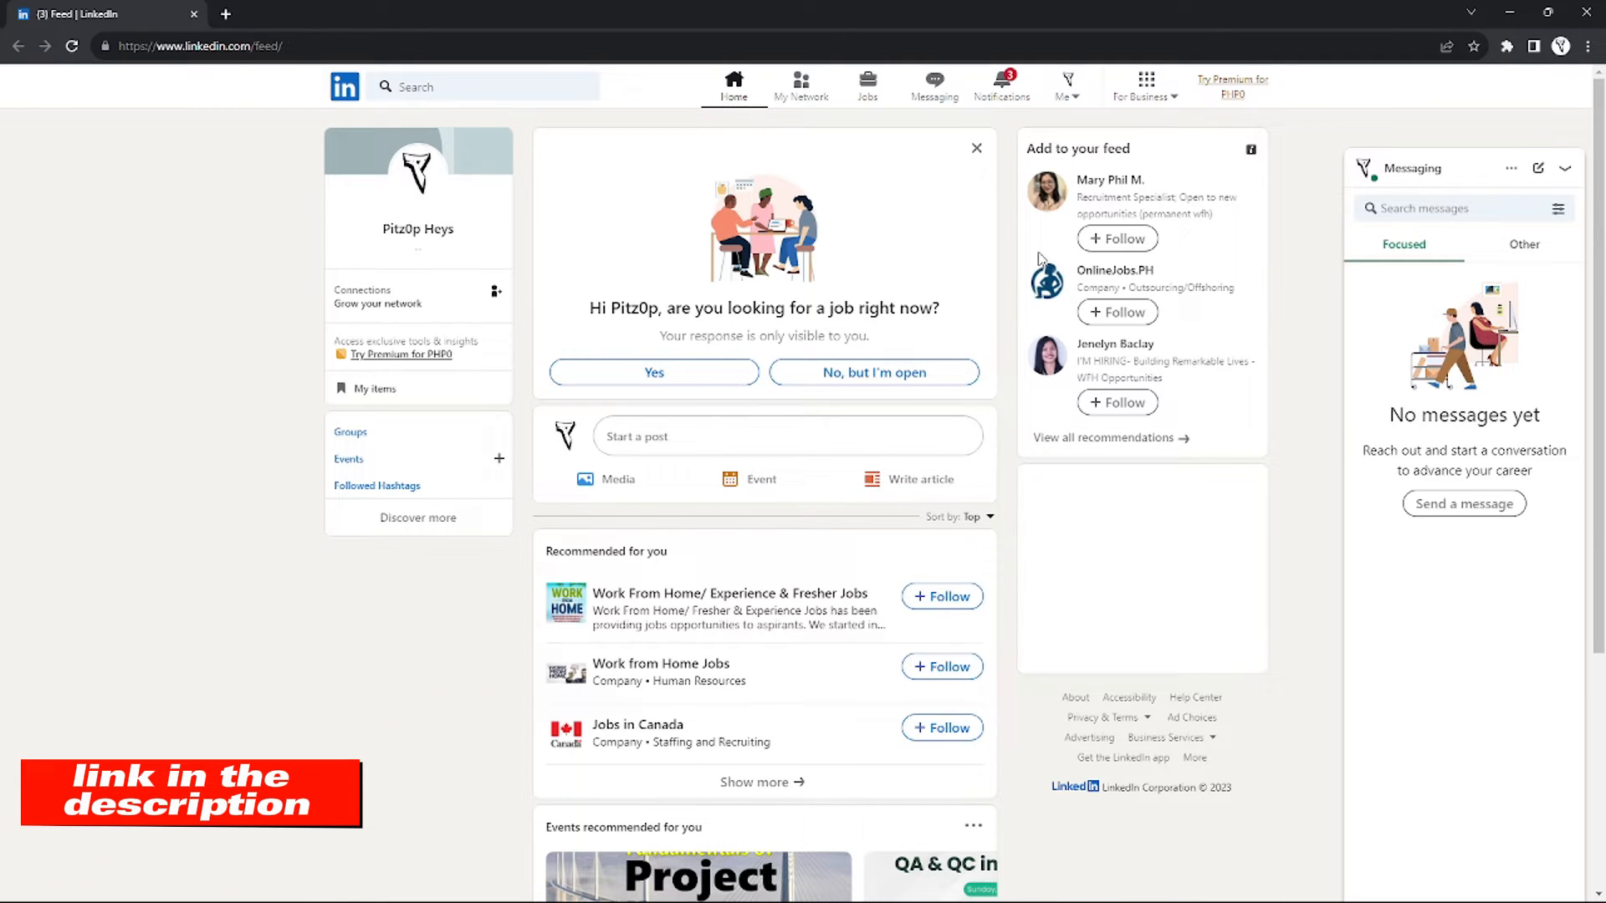
mouse_move(968, 340)
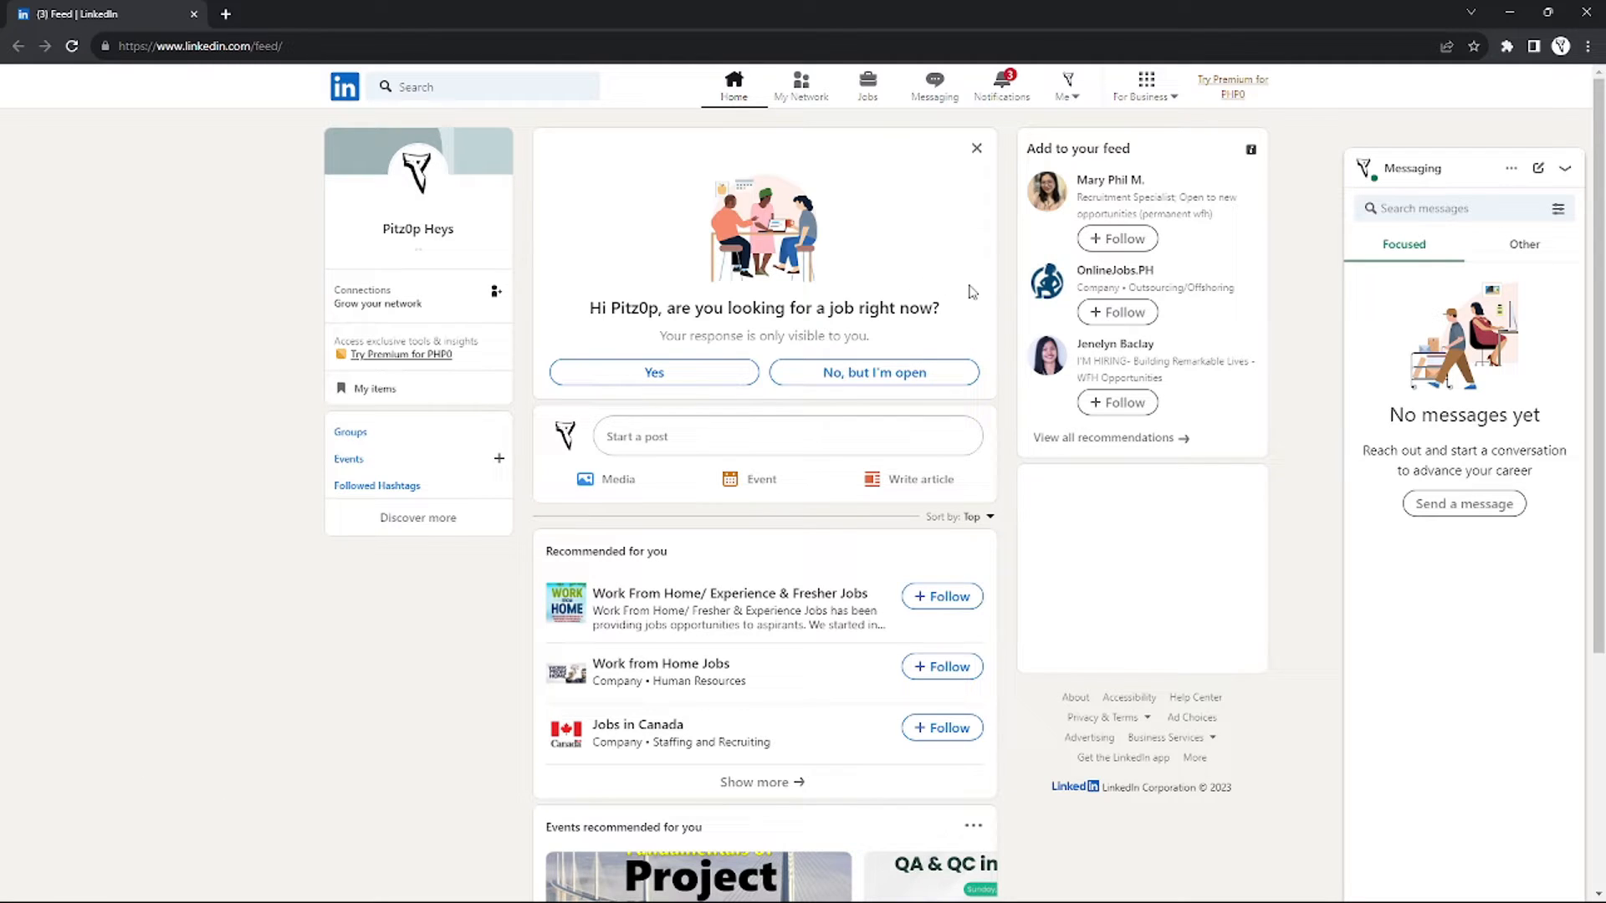
mouse_move(1069, 102)
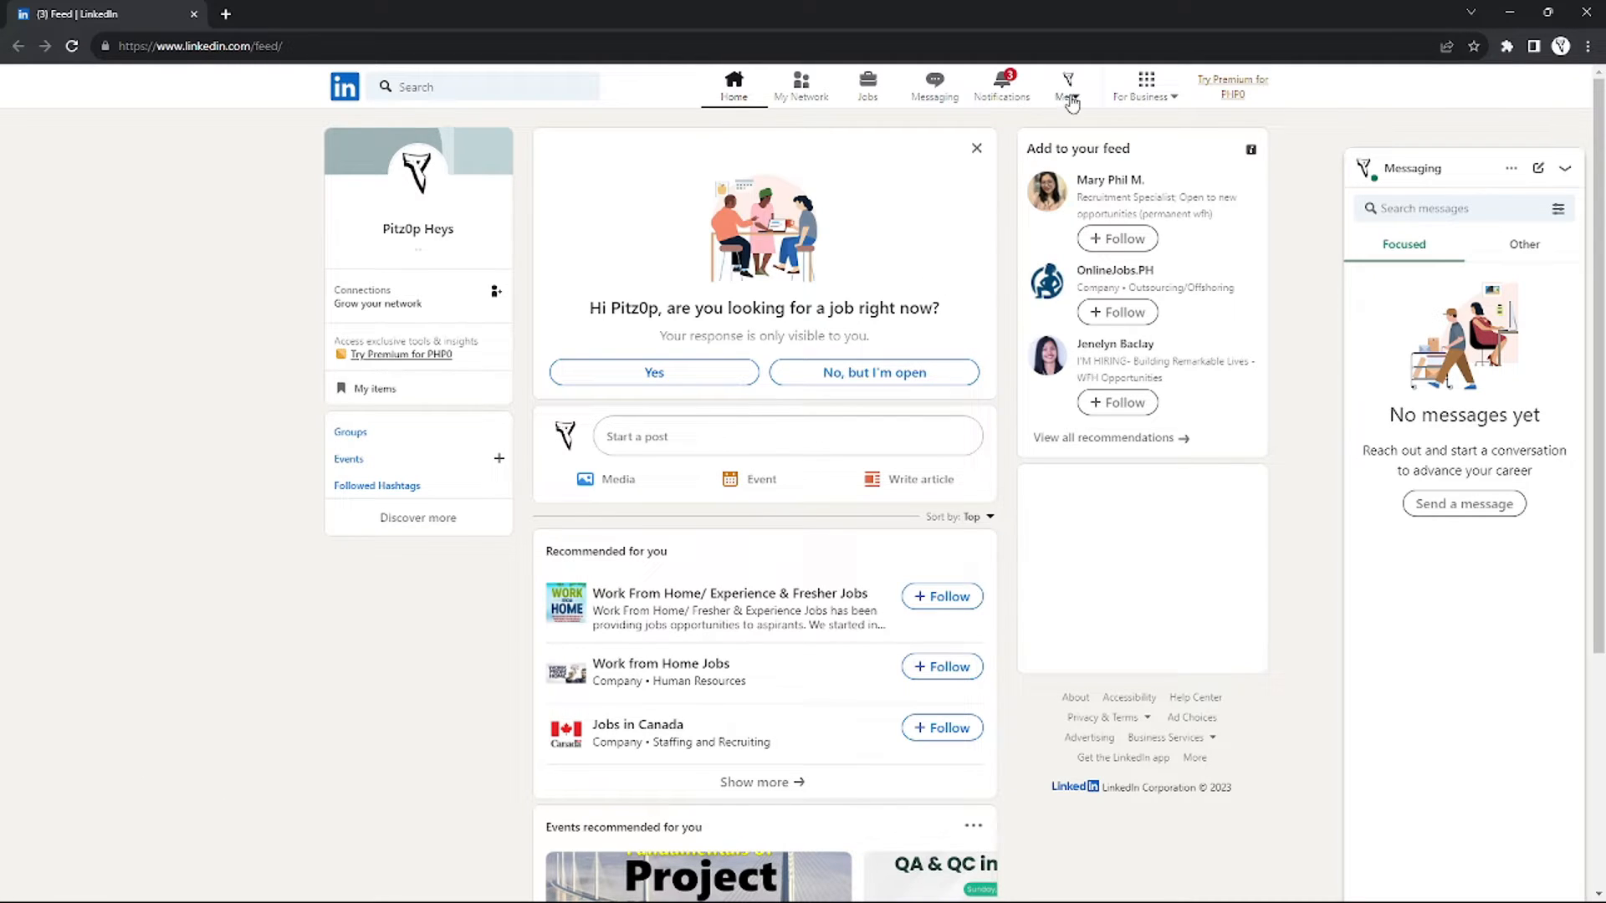
Step: Go from the home feed to your own profile page via the Me menu
left_click(1068, 85)
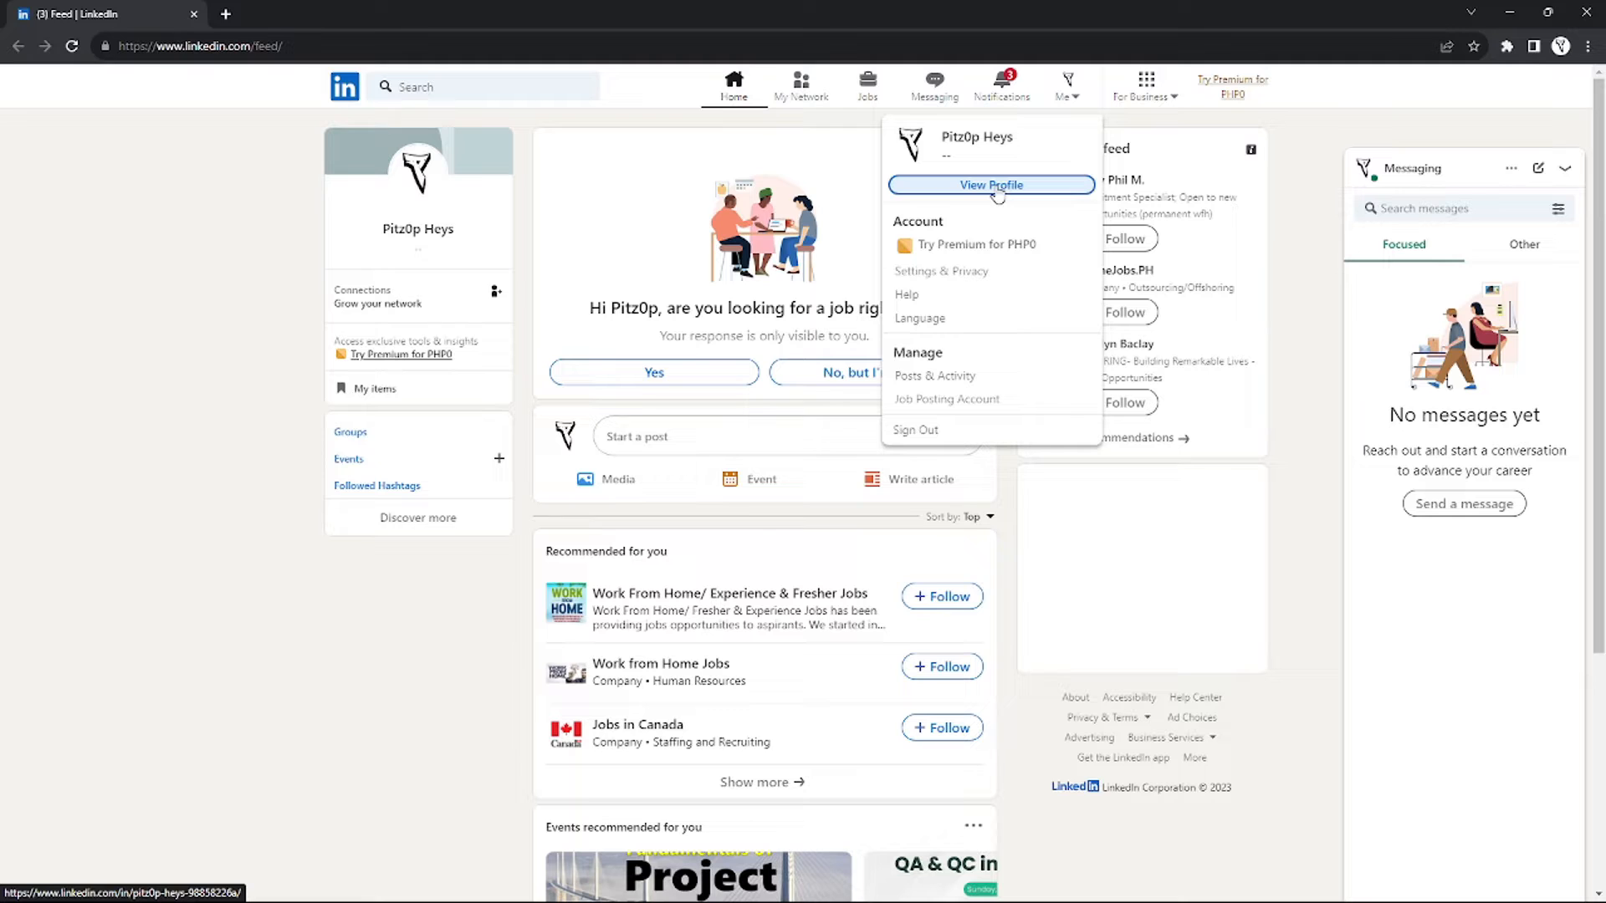
left_click(989, 185)
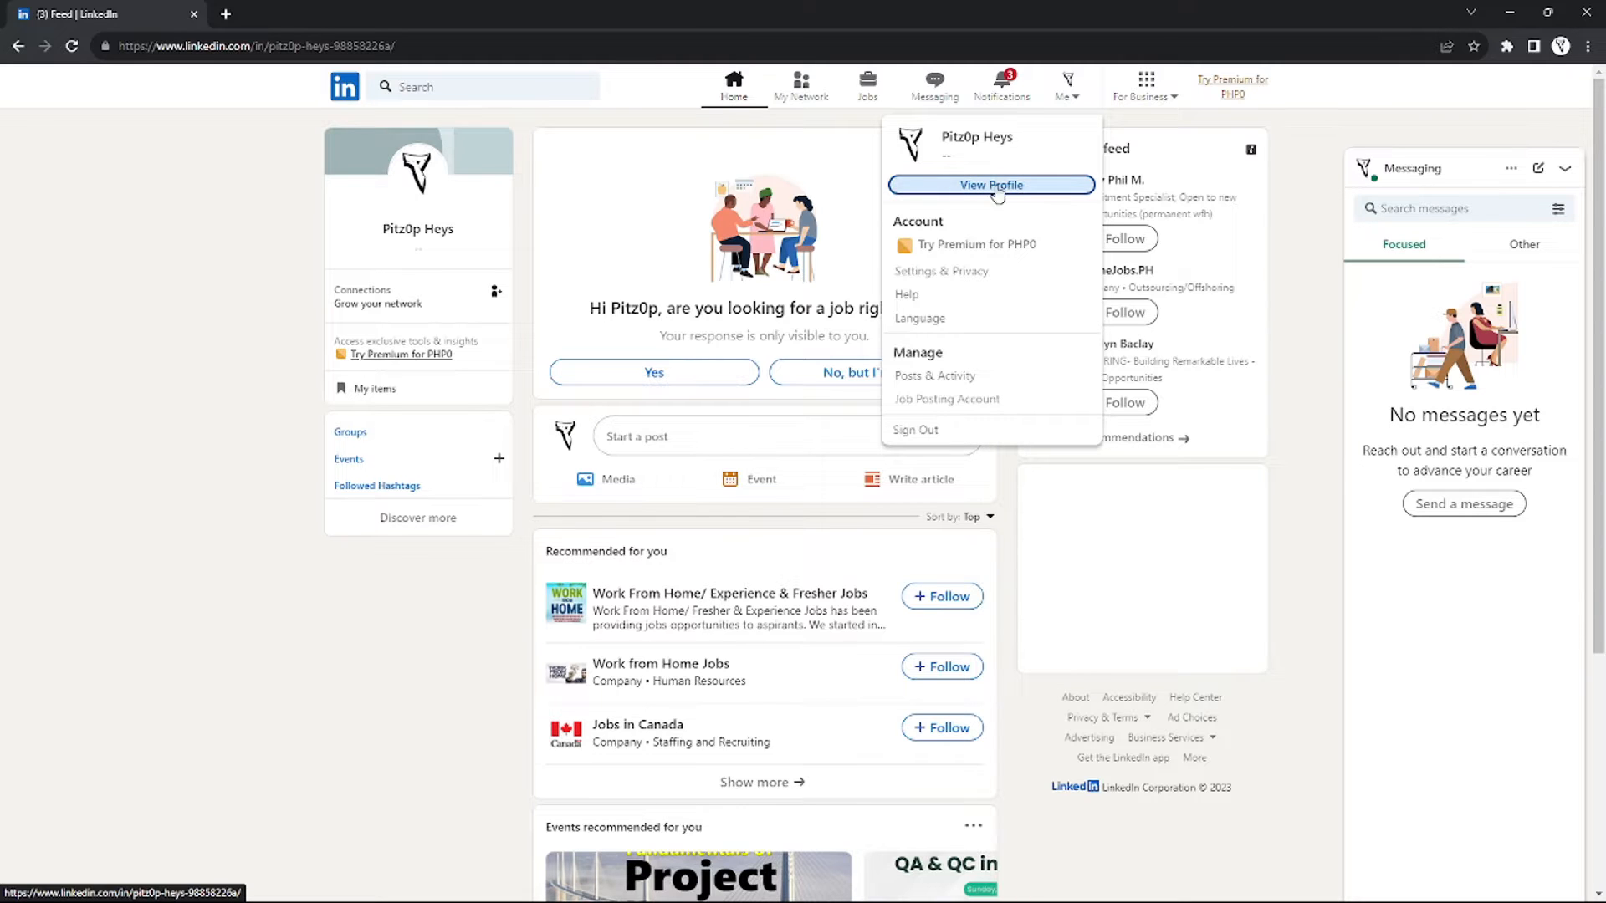
left_click(991, 186)
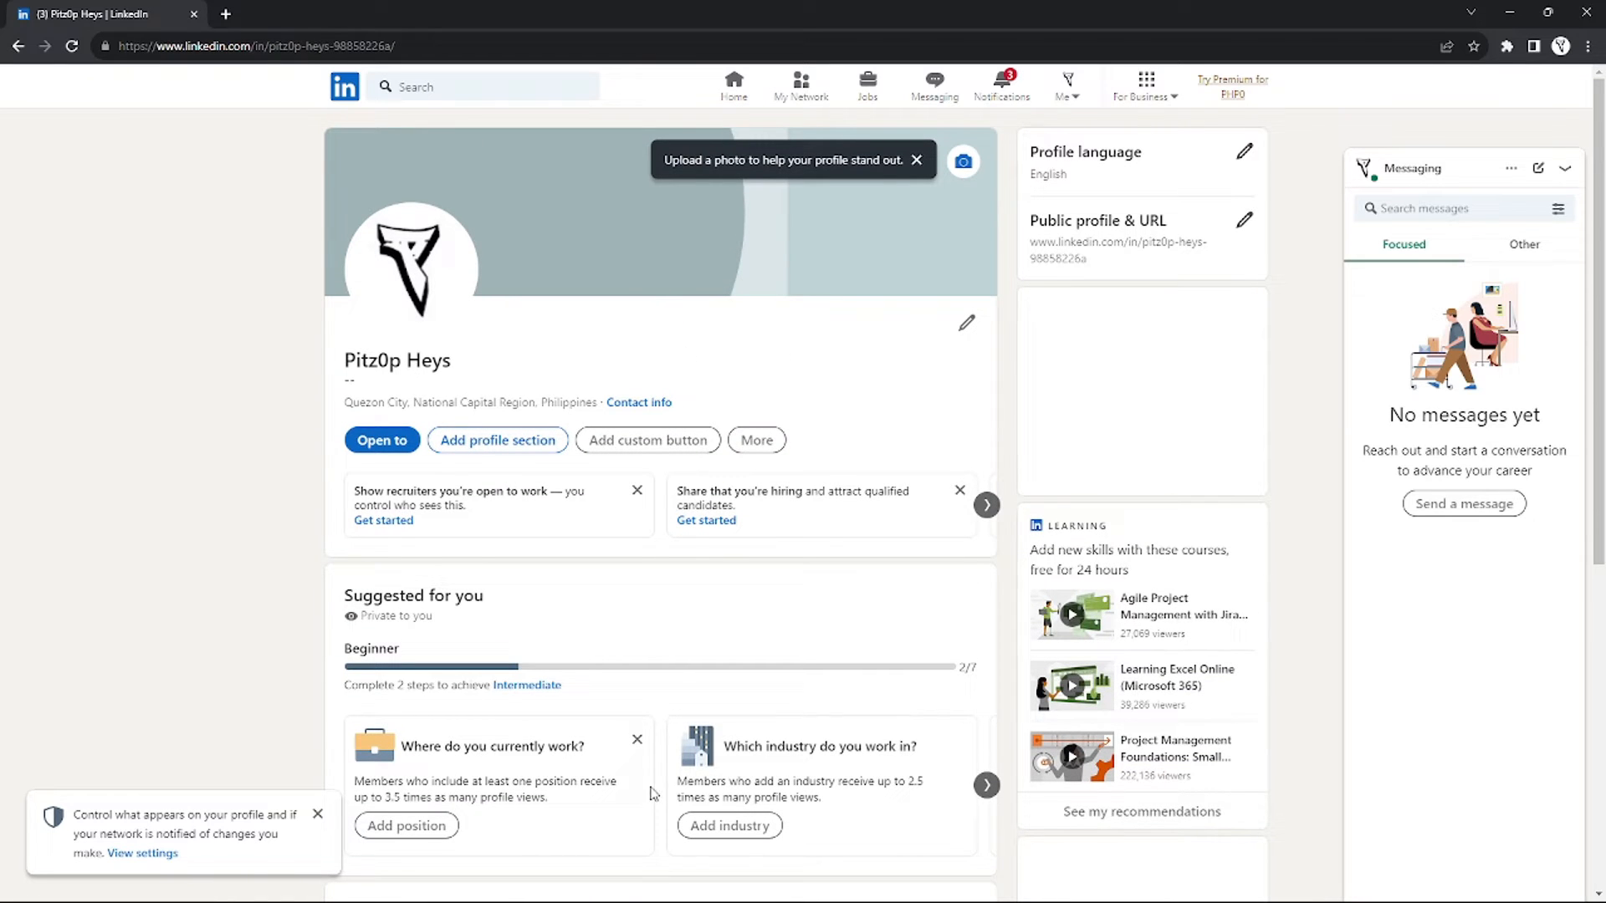
mouse_move(499, 440)
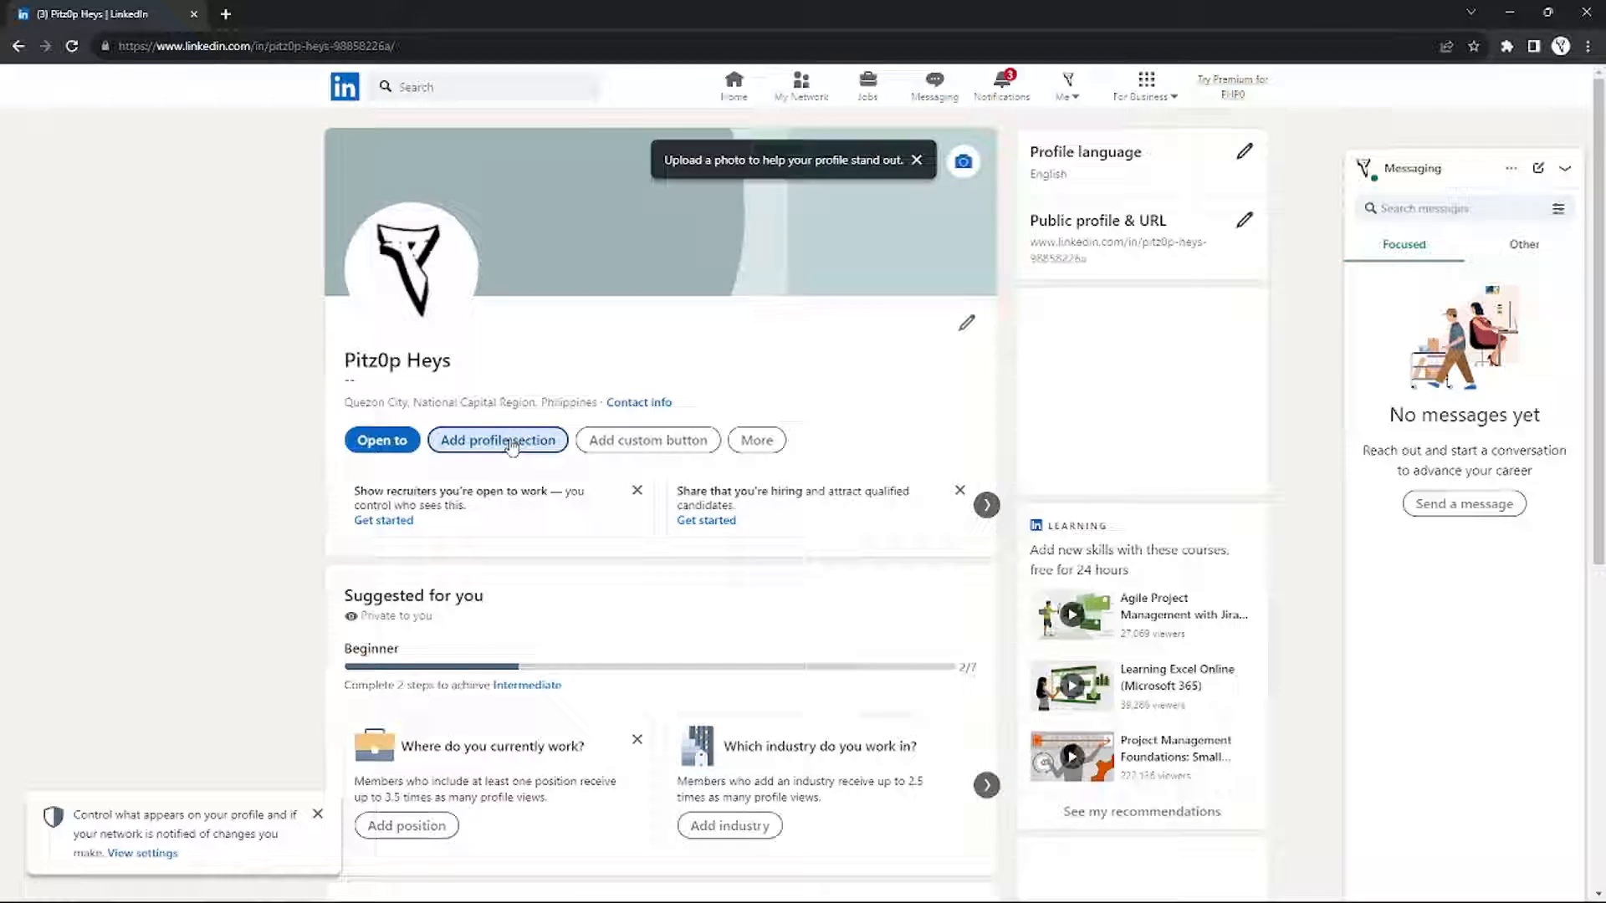
Step: Start adding a license or certification from the recommended profile sections
left_click(496, 440)
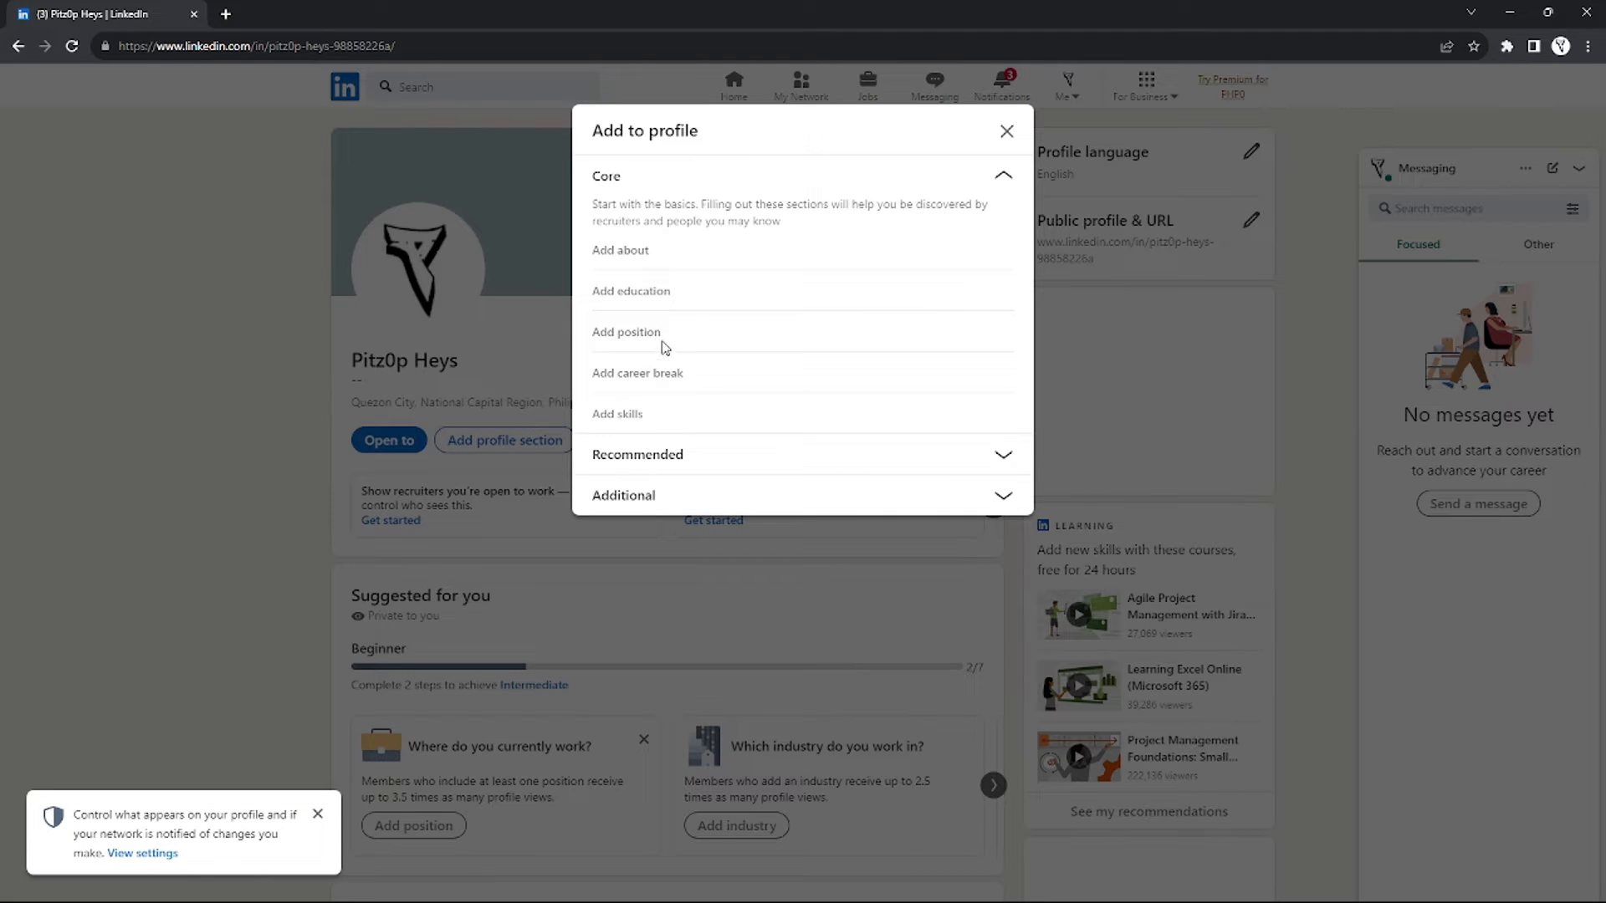
mouse_move(631, 291)
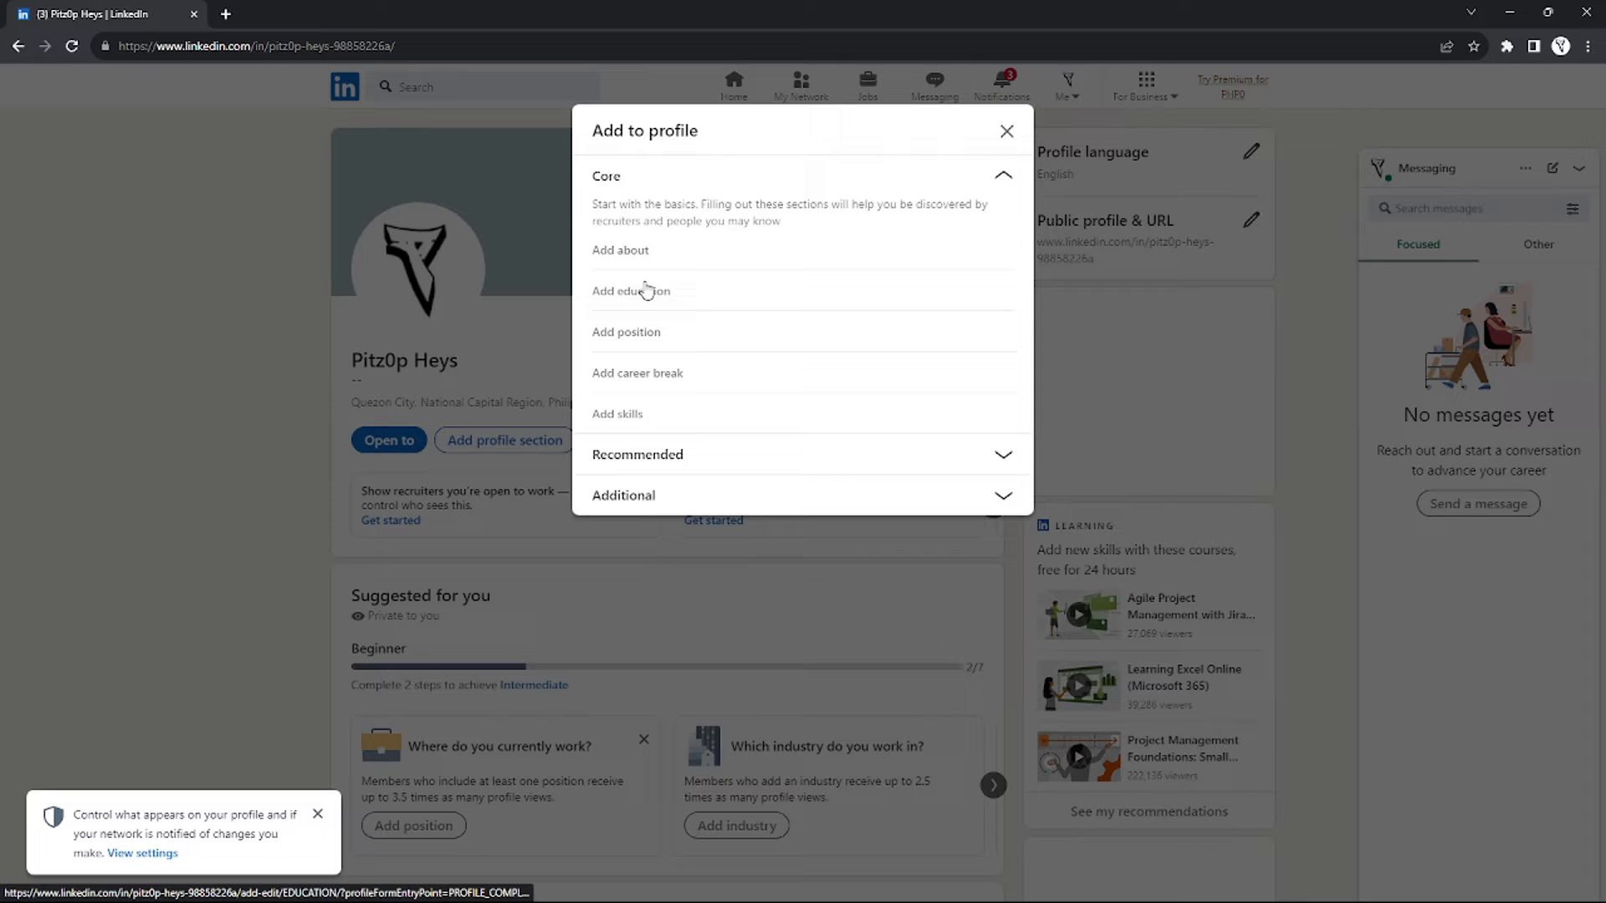
mouse_move(743, 433)
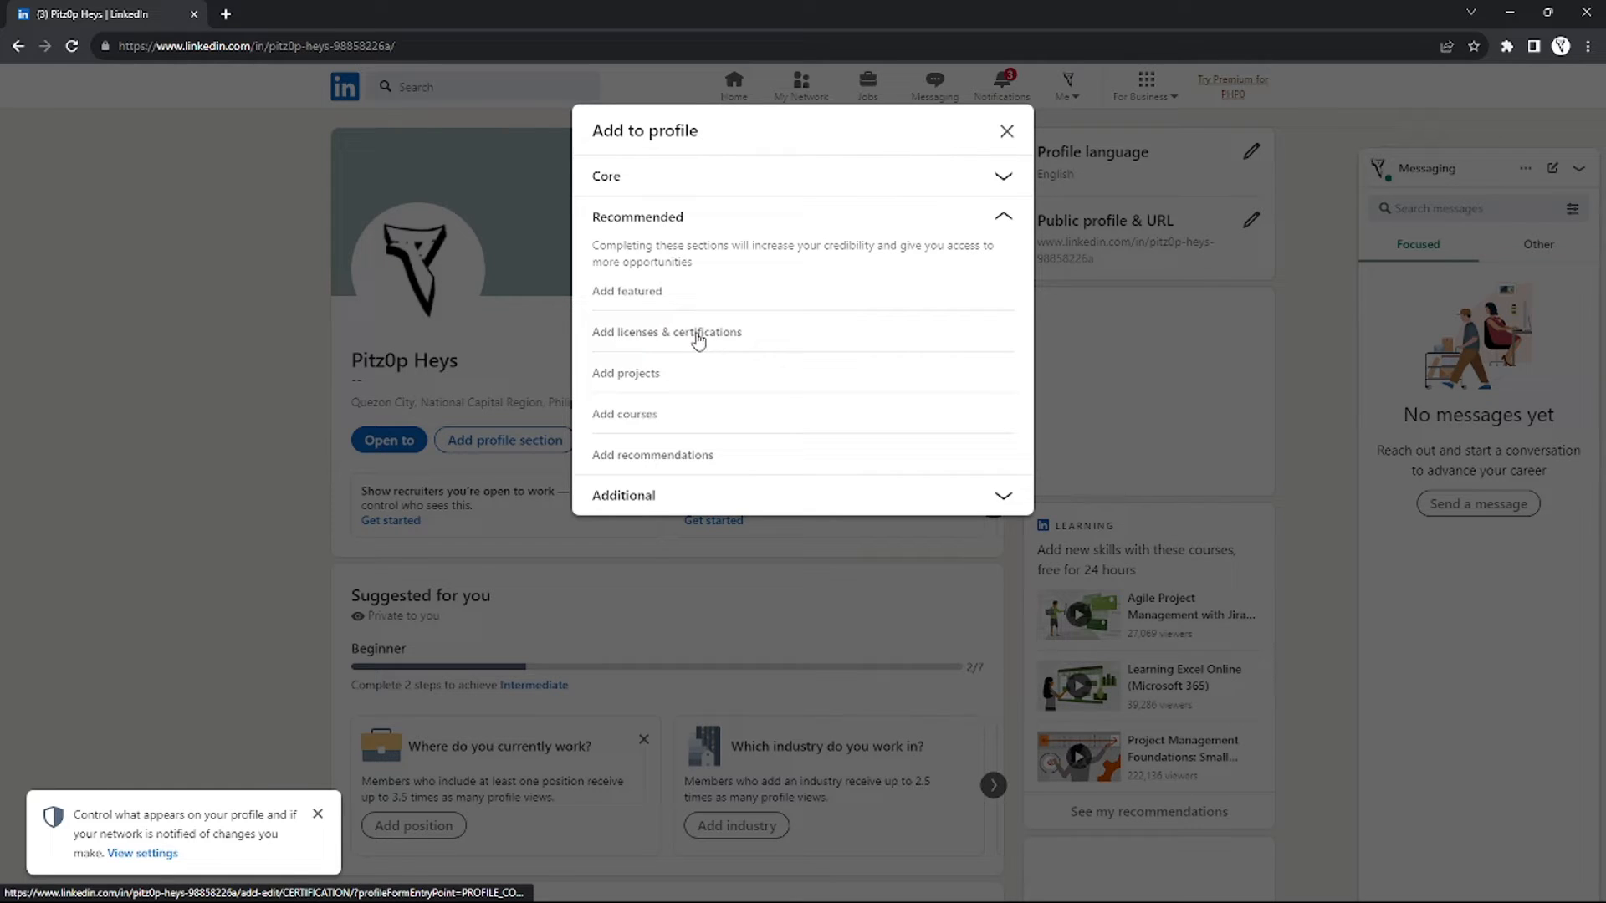
left_click(668, 331)
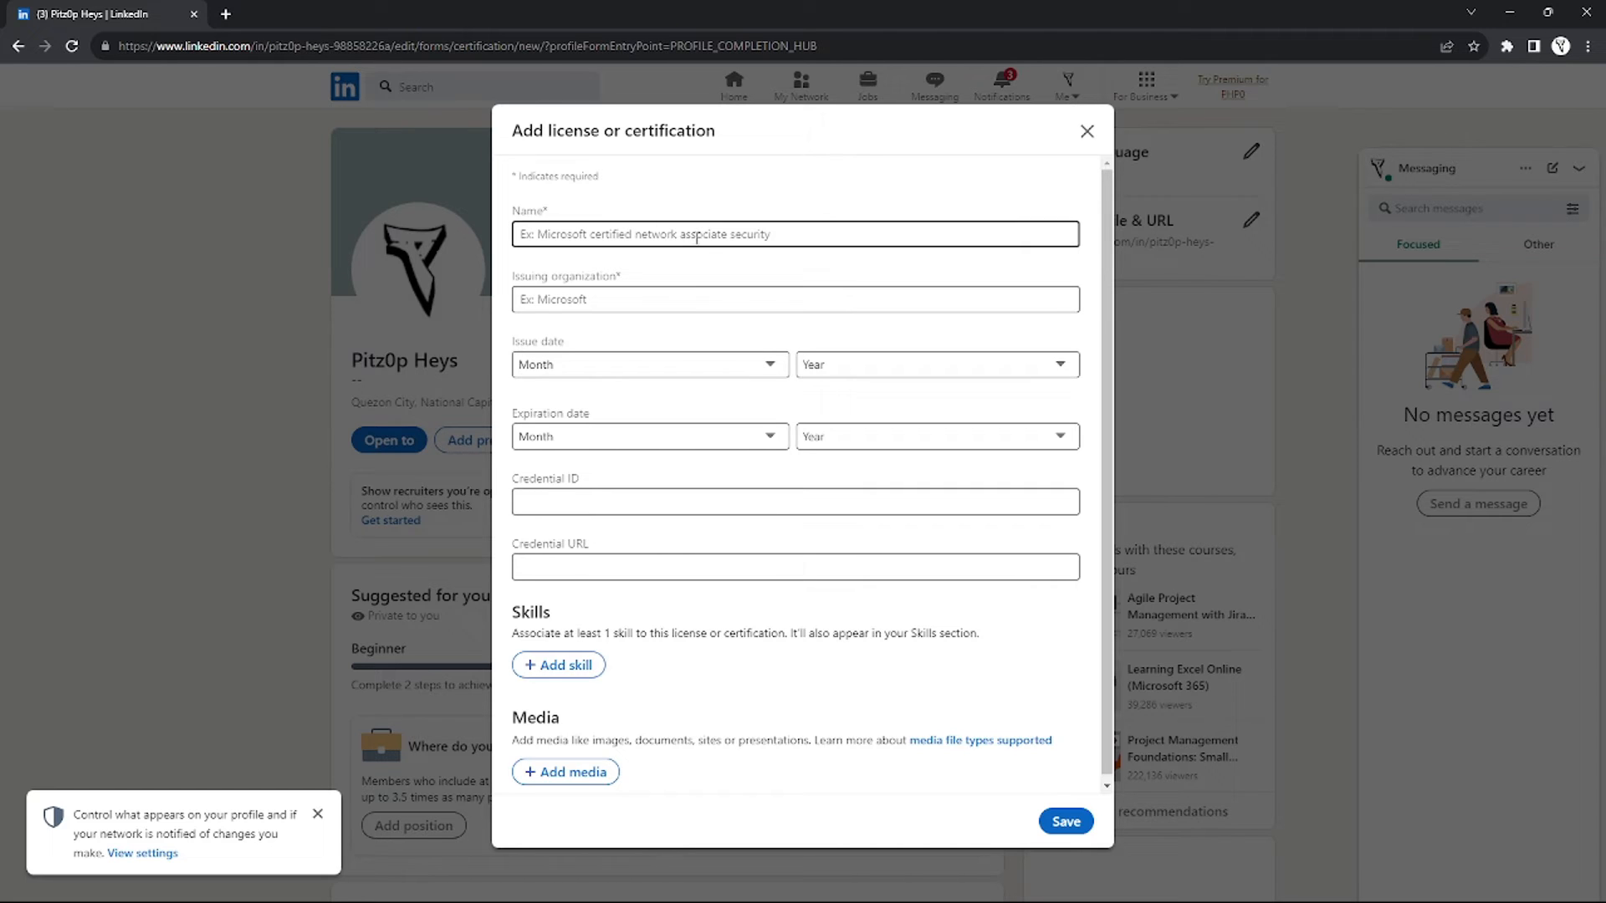
Step: Set the certification name to 'Art Director, Graphic Designer'
left_click(795, 234)
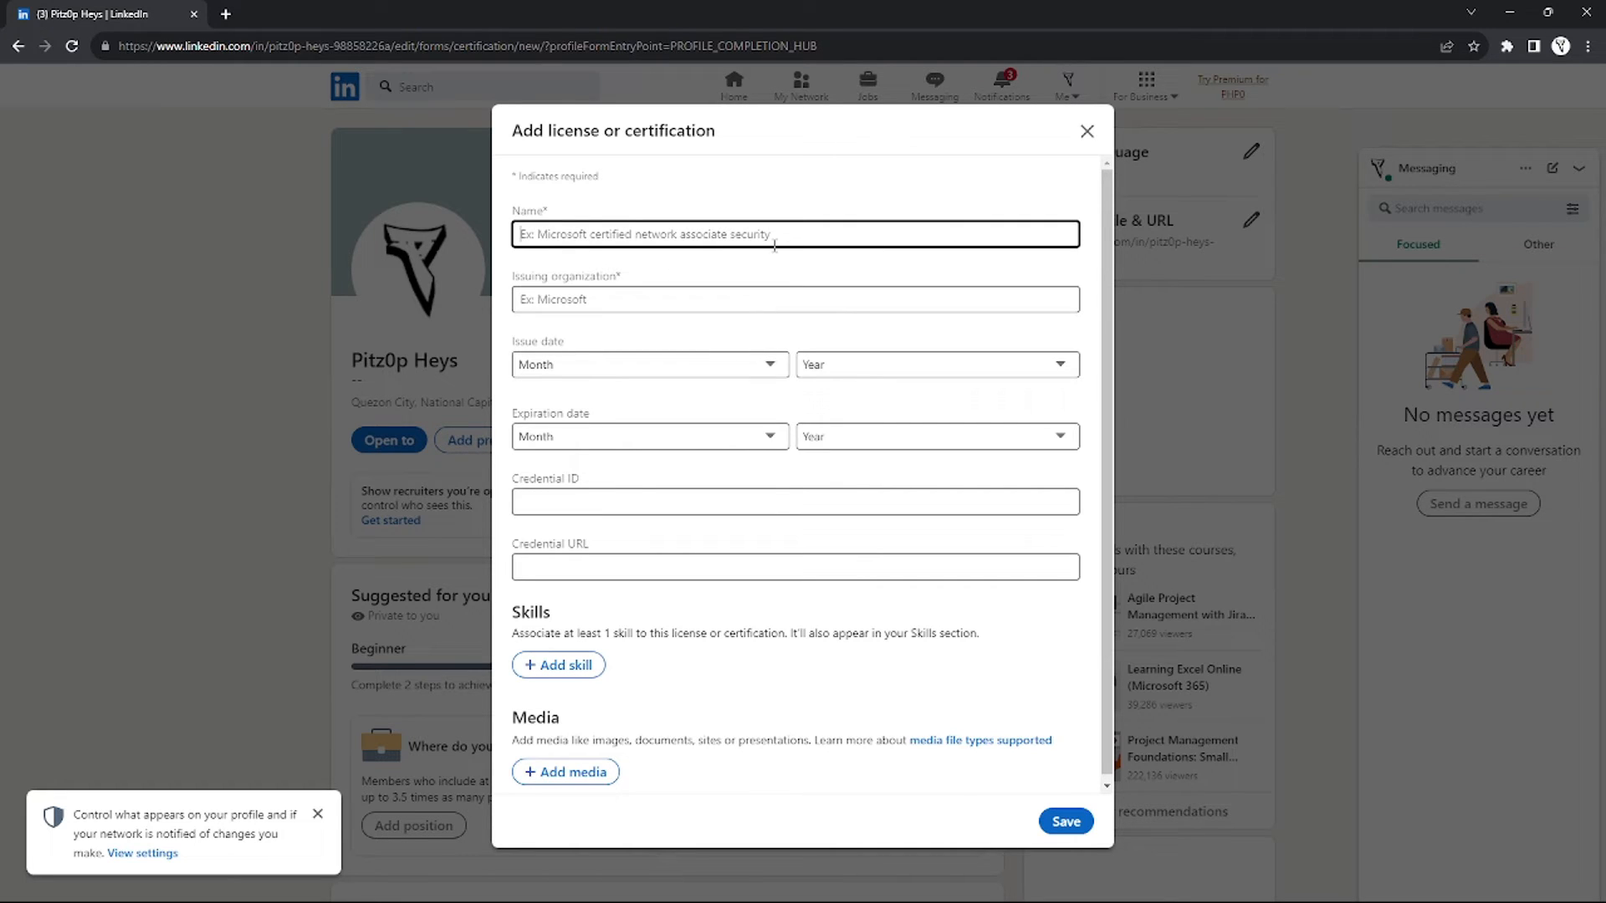
type("Graphic")
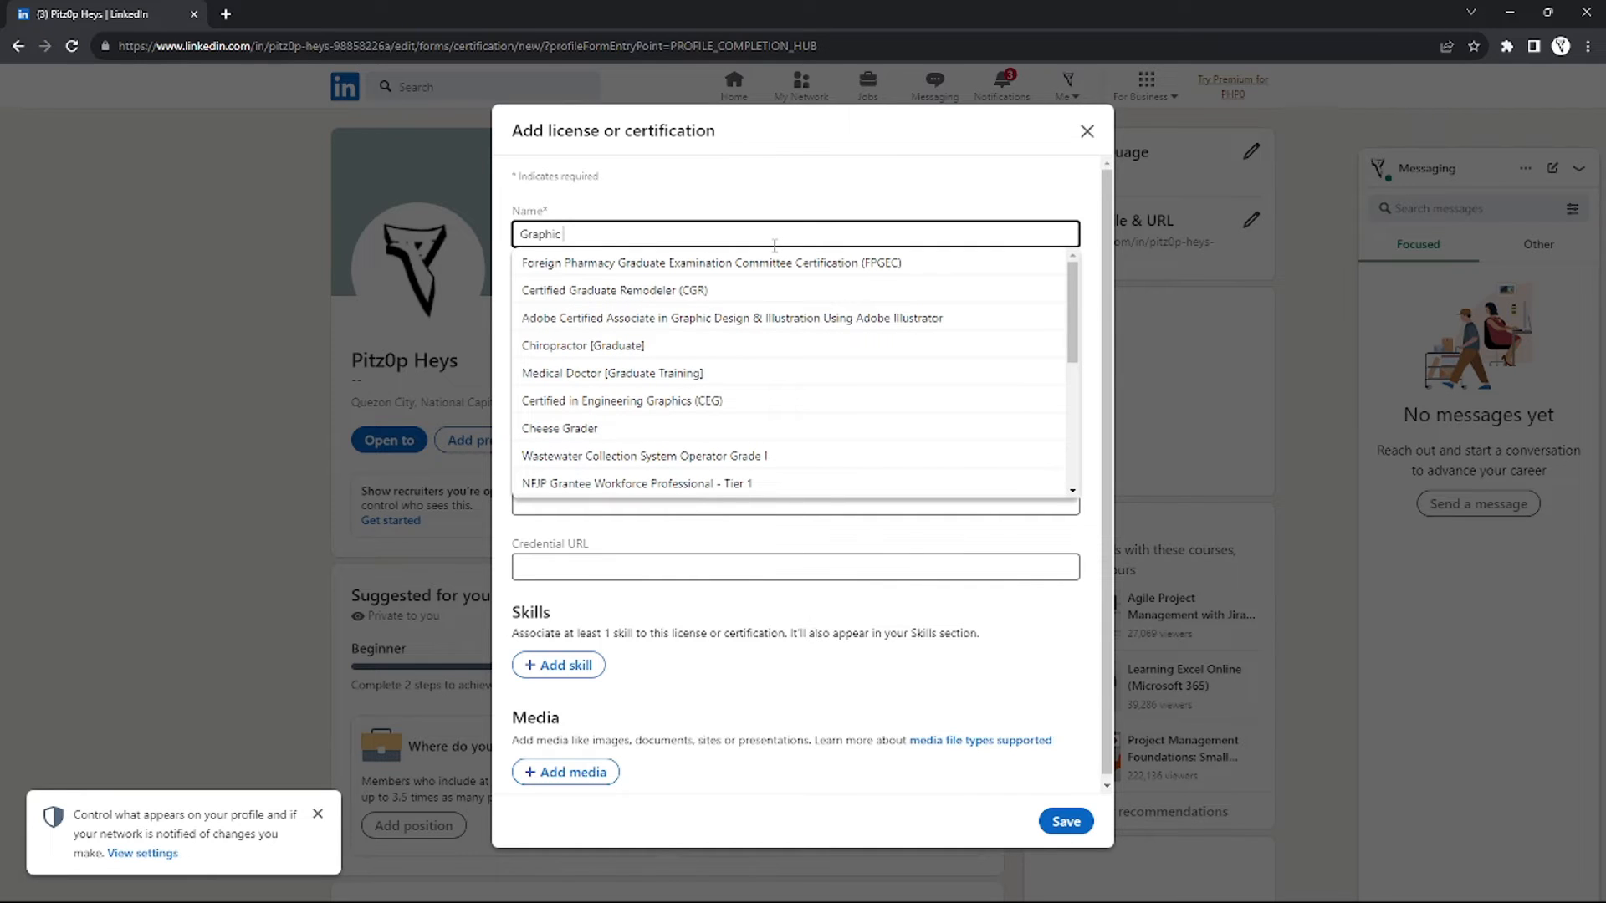
type("D")
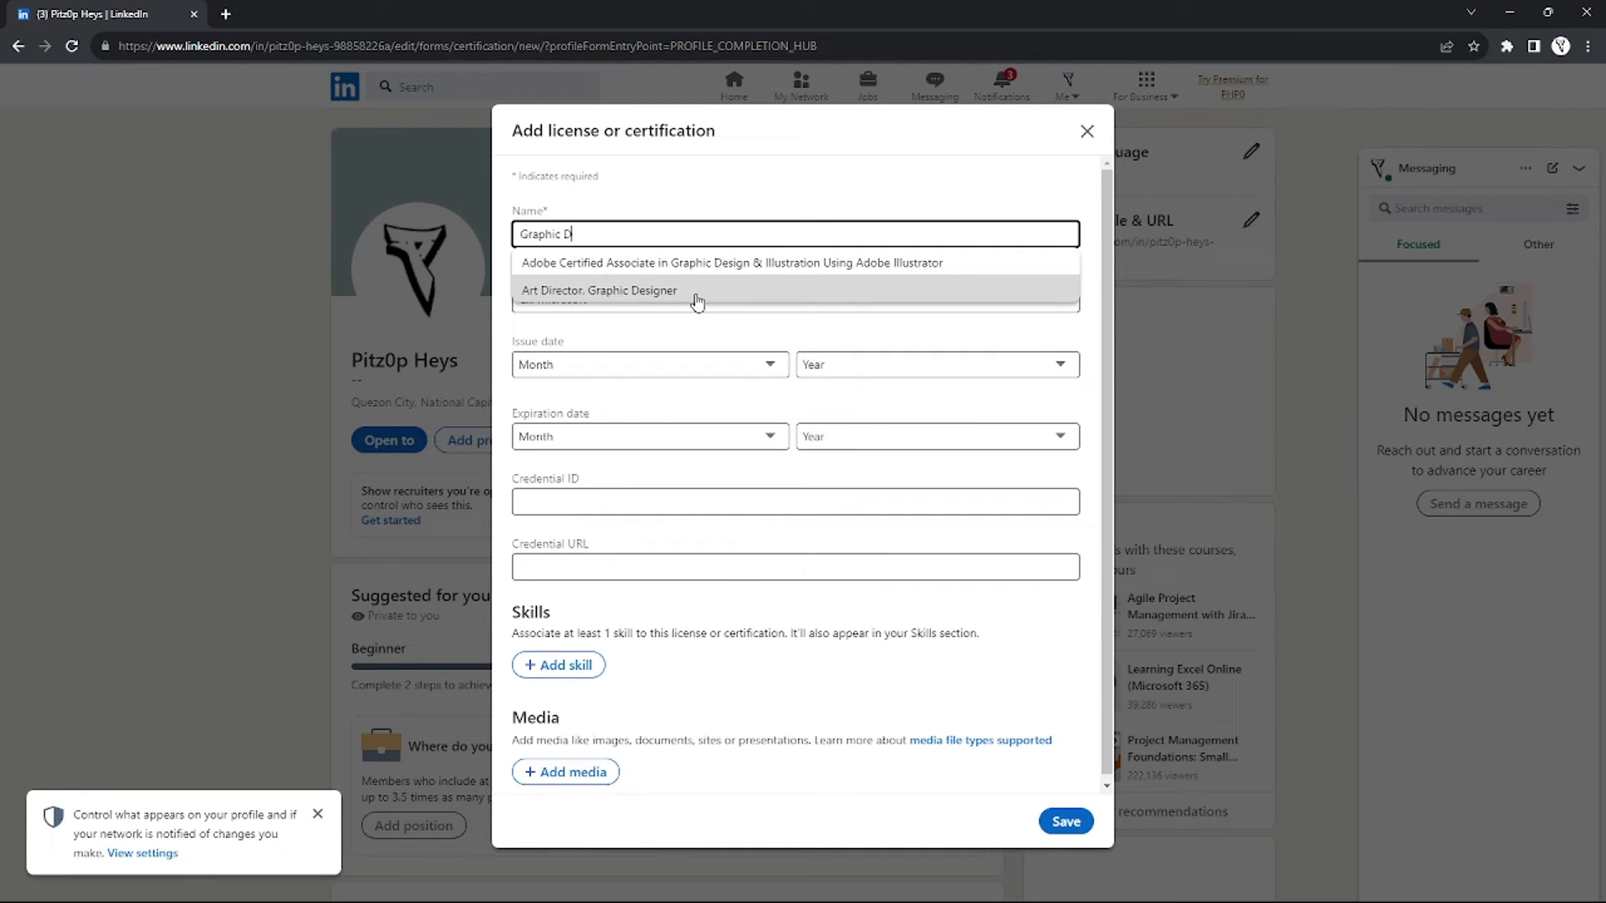
left_click(598, 289)
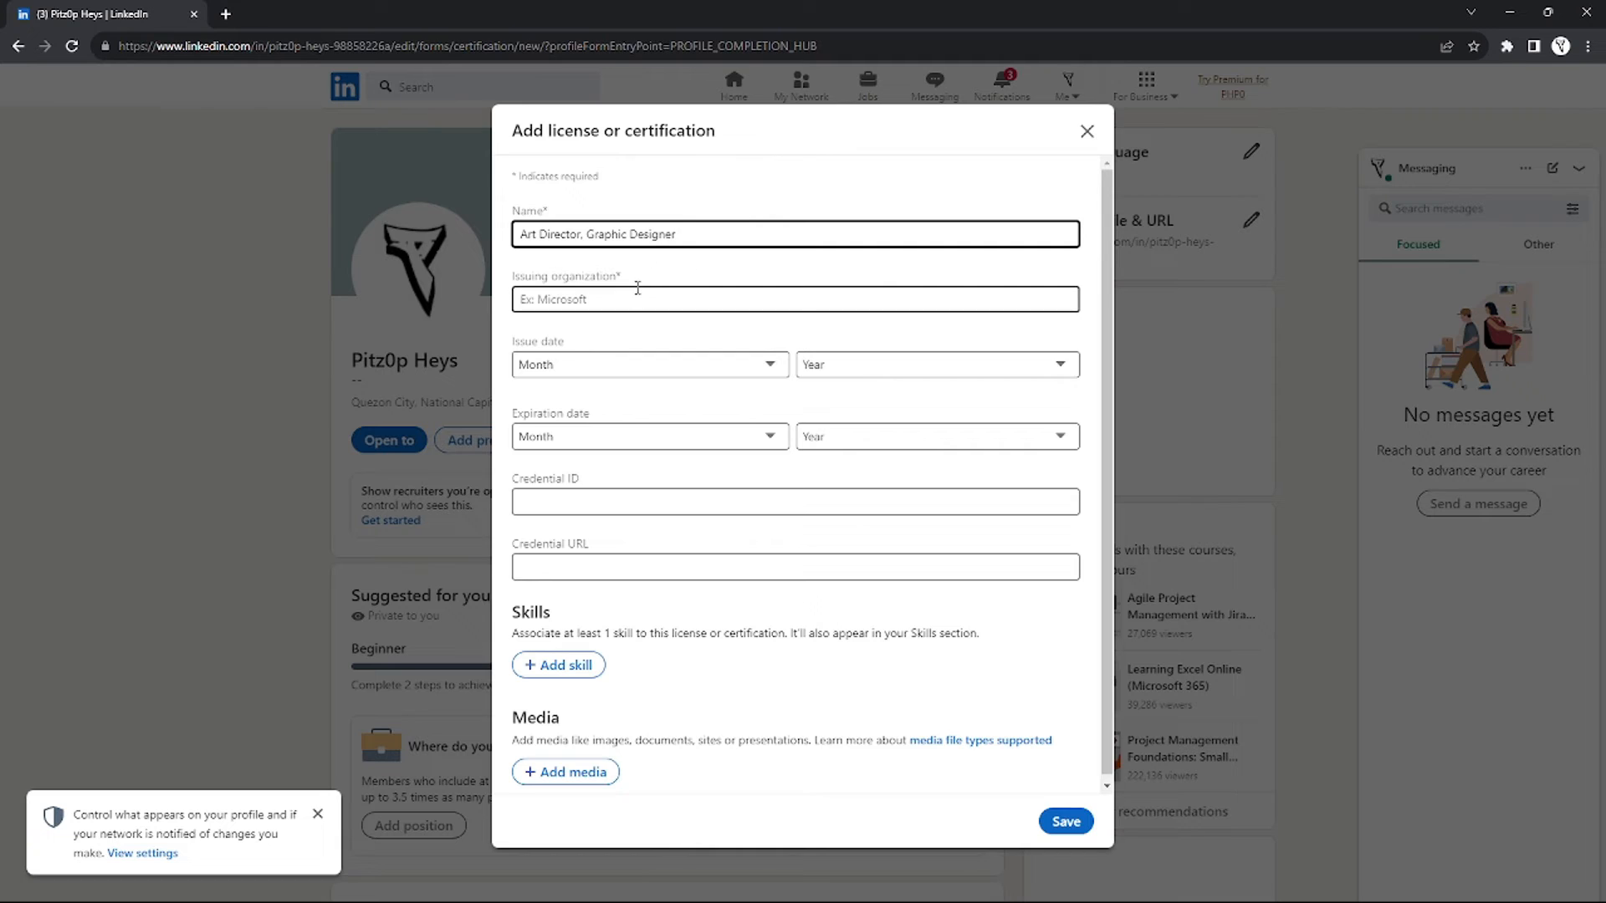
Step: Set the issuing organization to Credly by Pearson
left_click(795, 299)
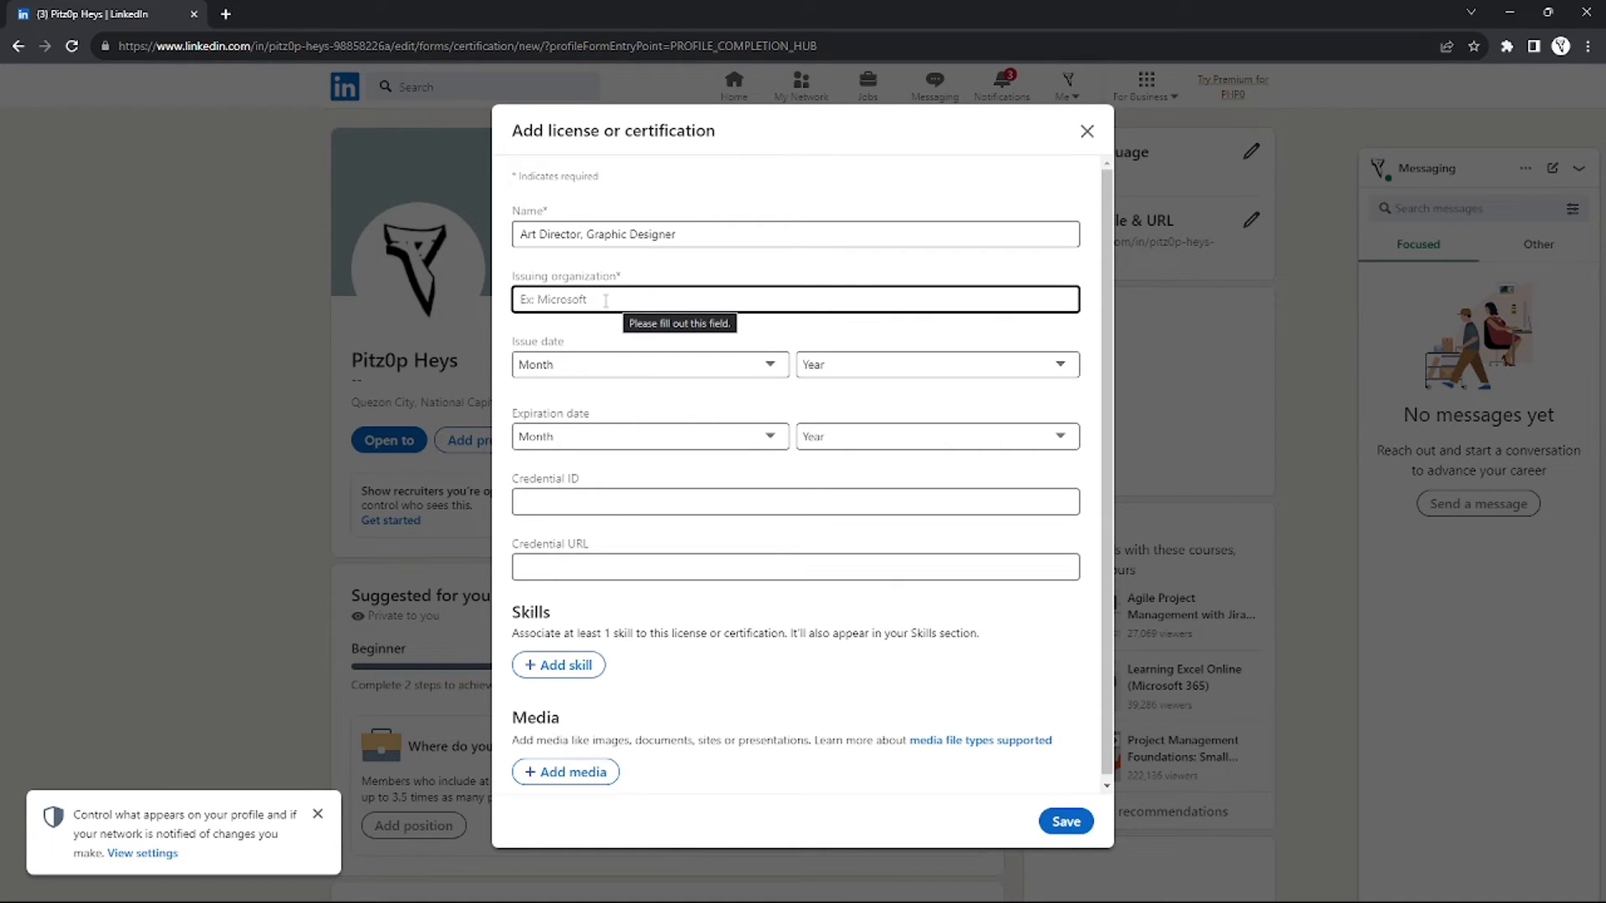
type("Credly")
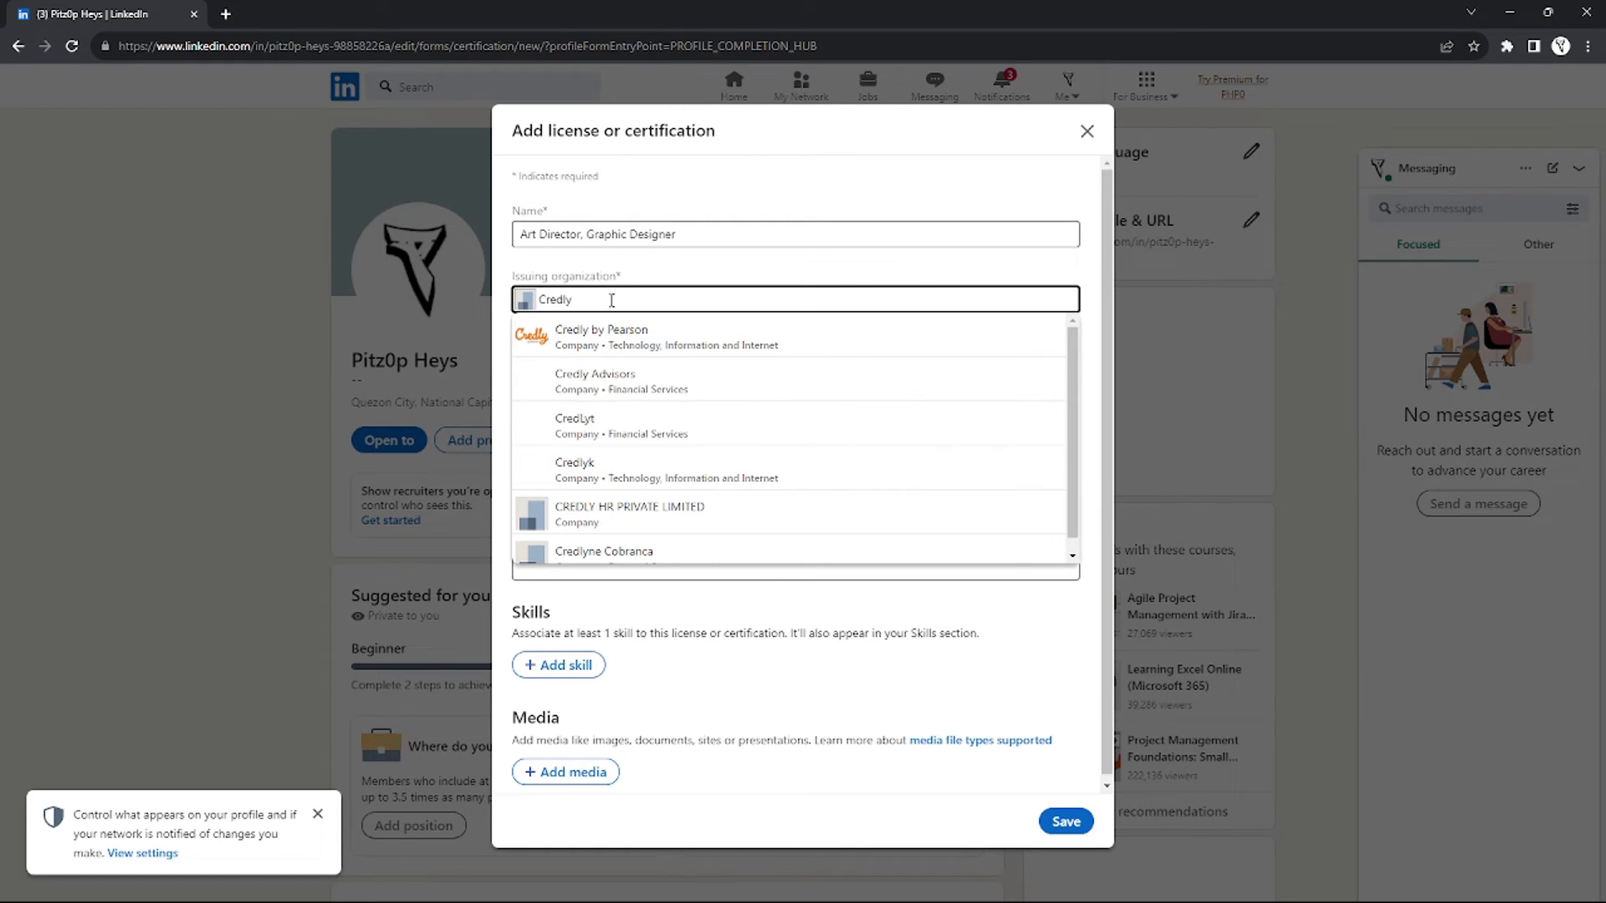
left_click(600, 337)
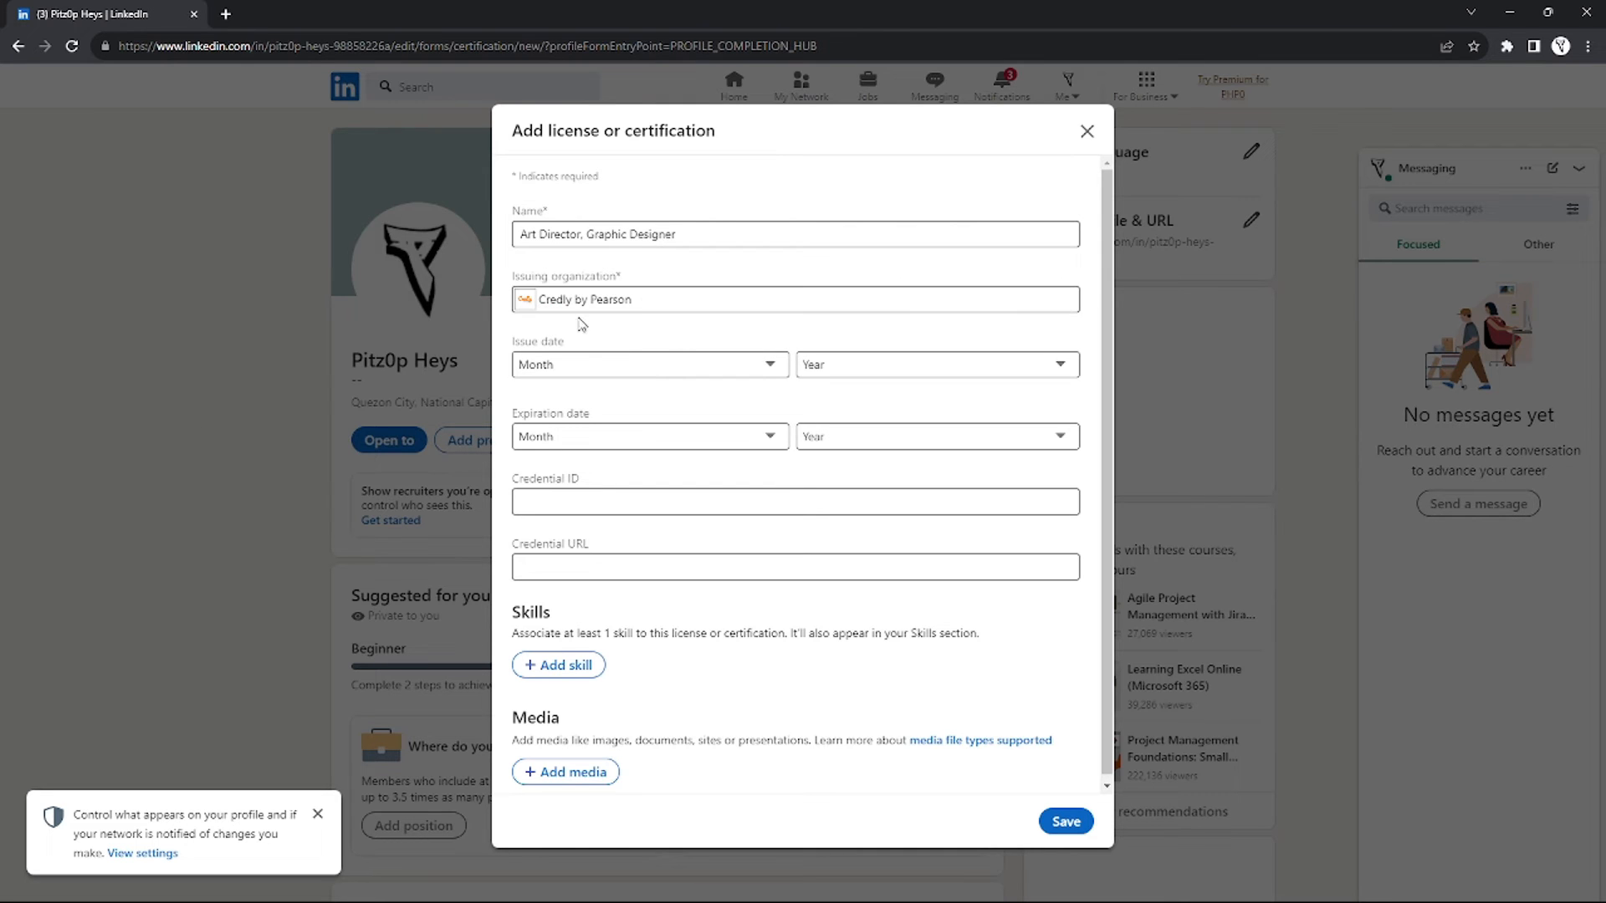
Step: Fill Jan–Jun 2023 dates, credential ID 'aasdasdasdasdasds', the coursera.org share URL, and save the certification
left_click(649, 365)
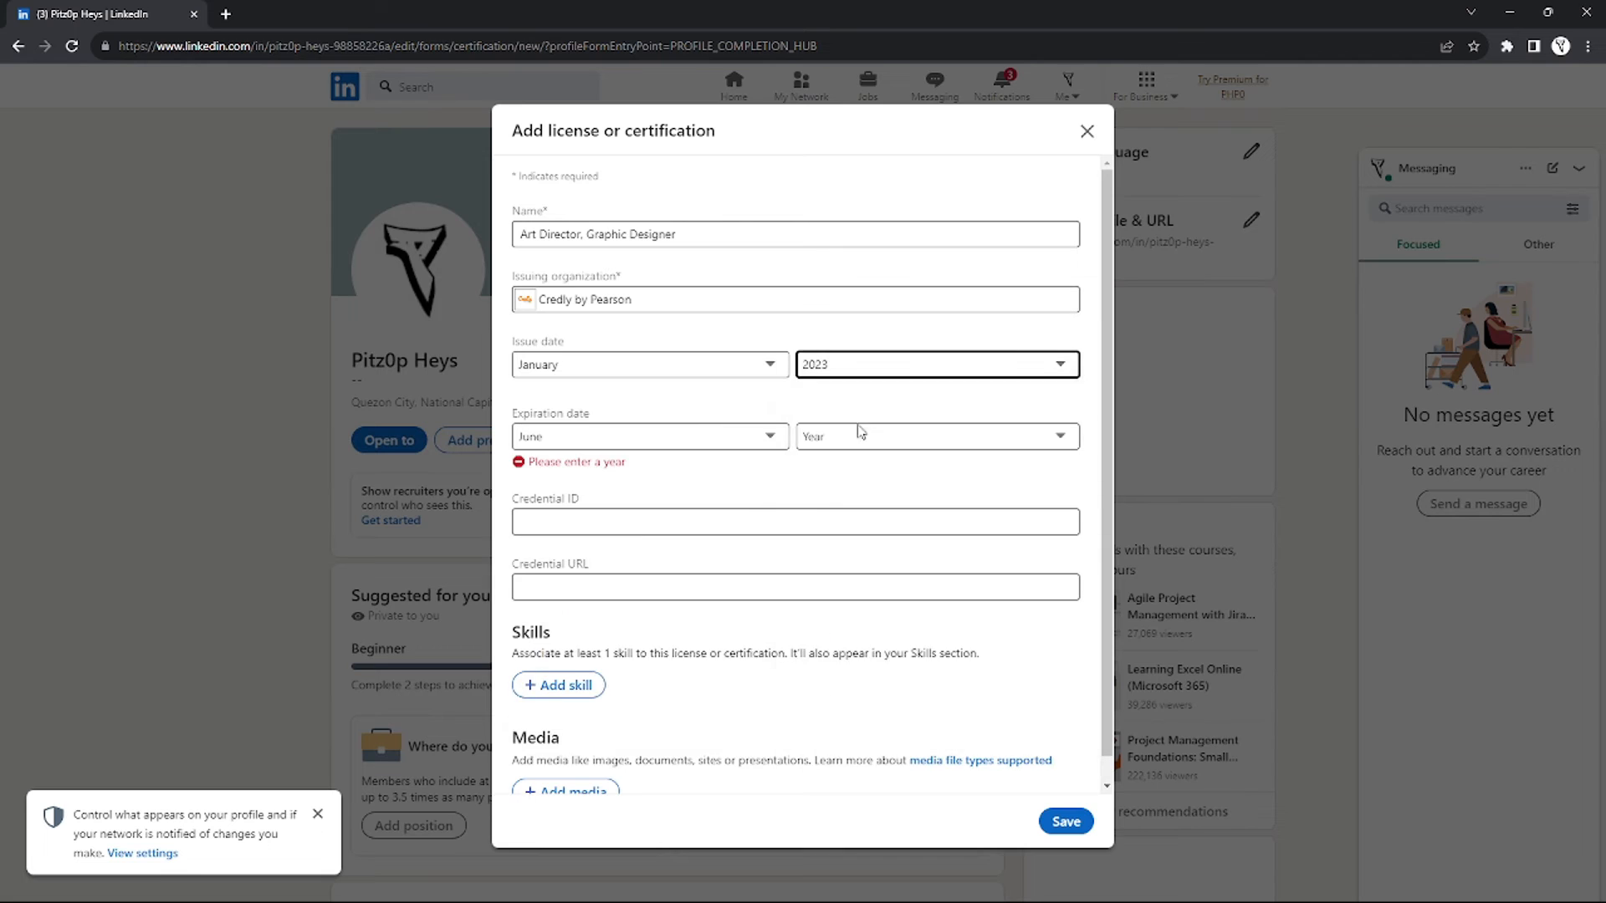
left_click(932, 437)
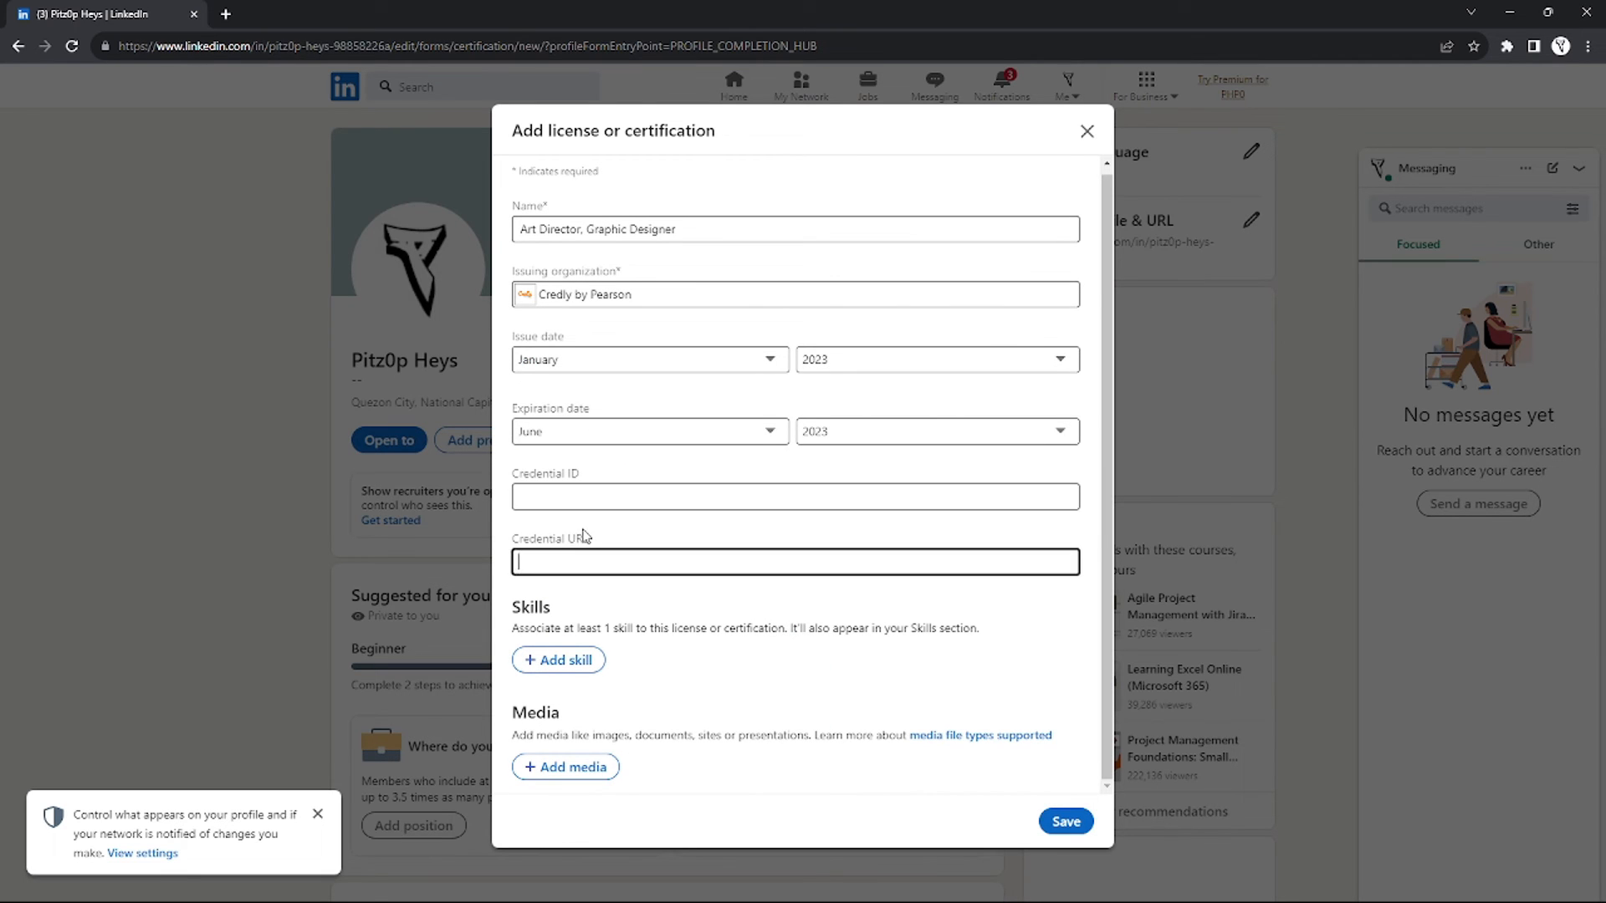
type("aasdasdasdasdasds")
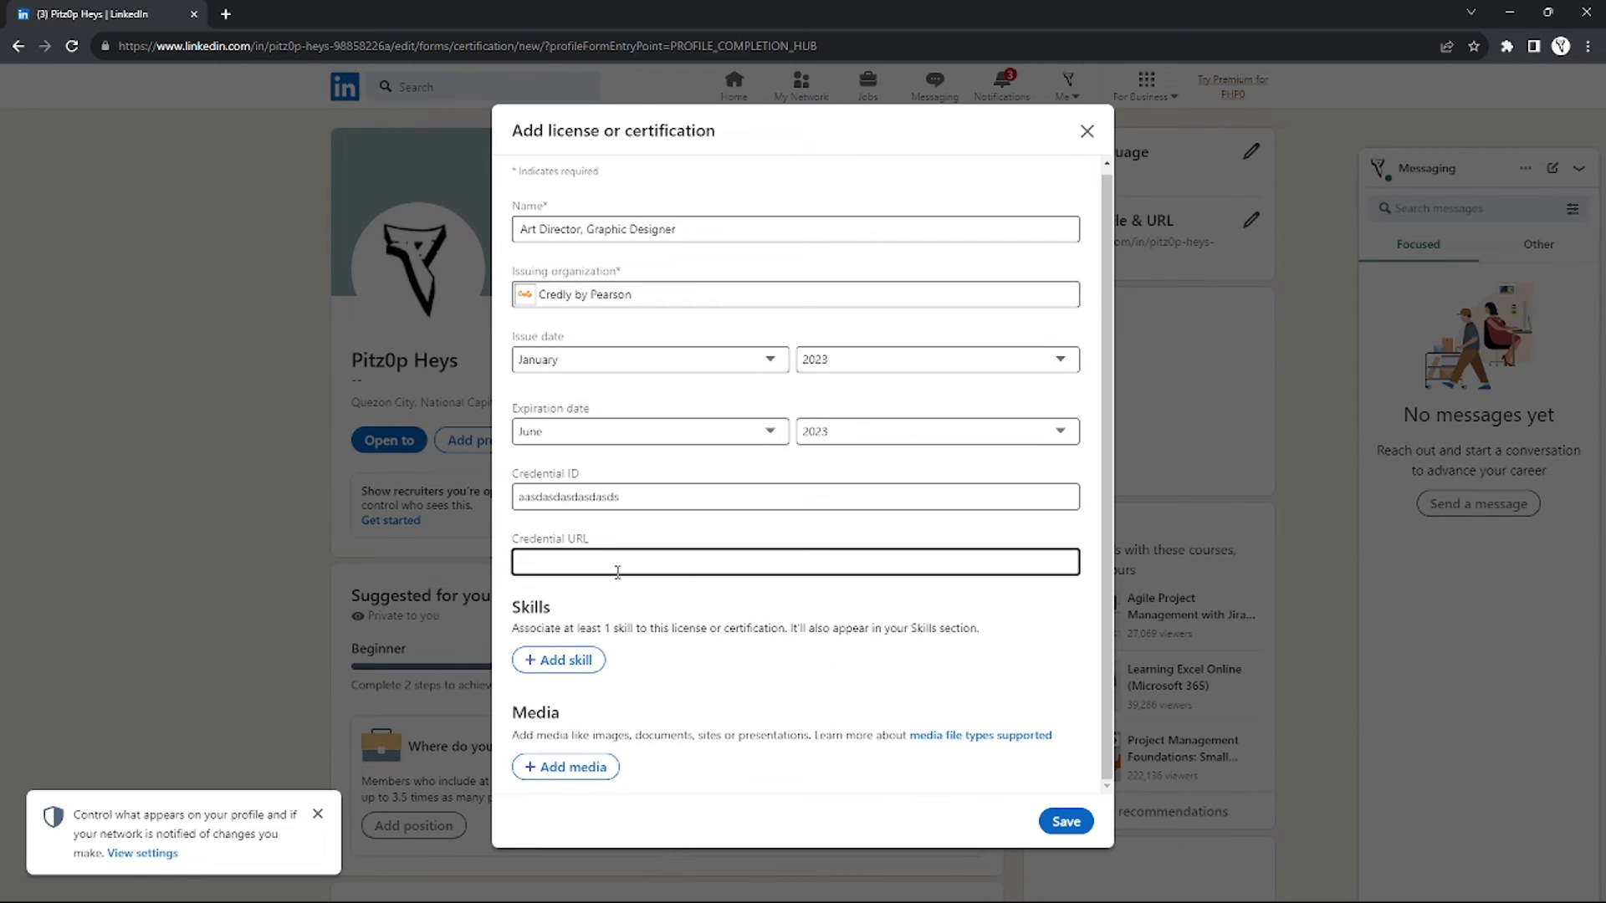
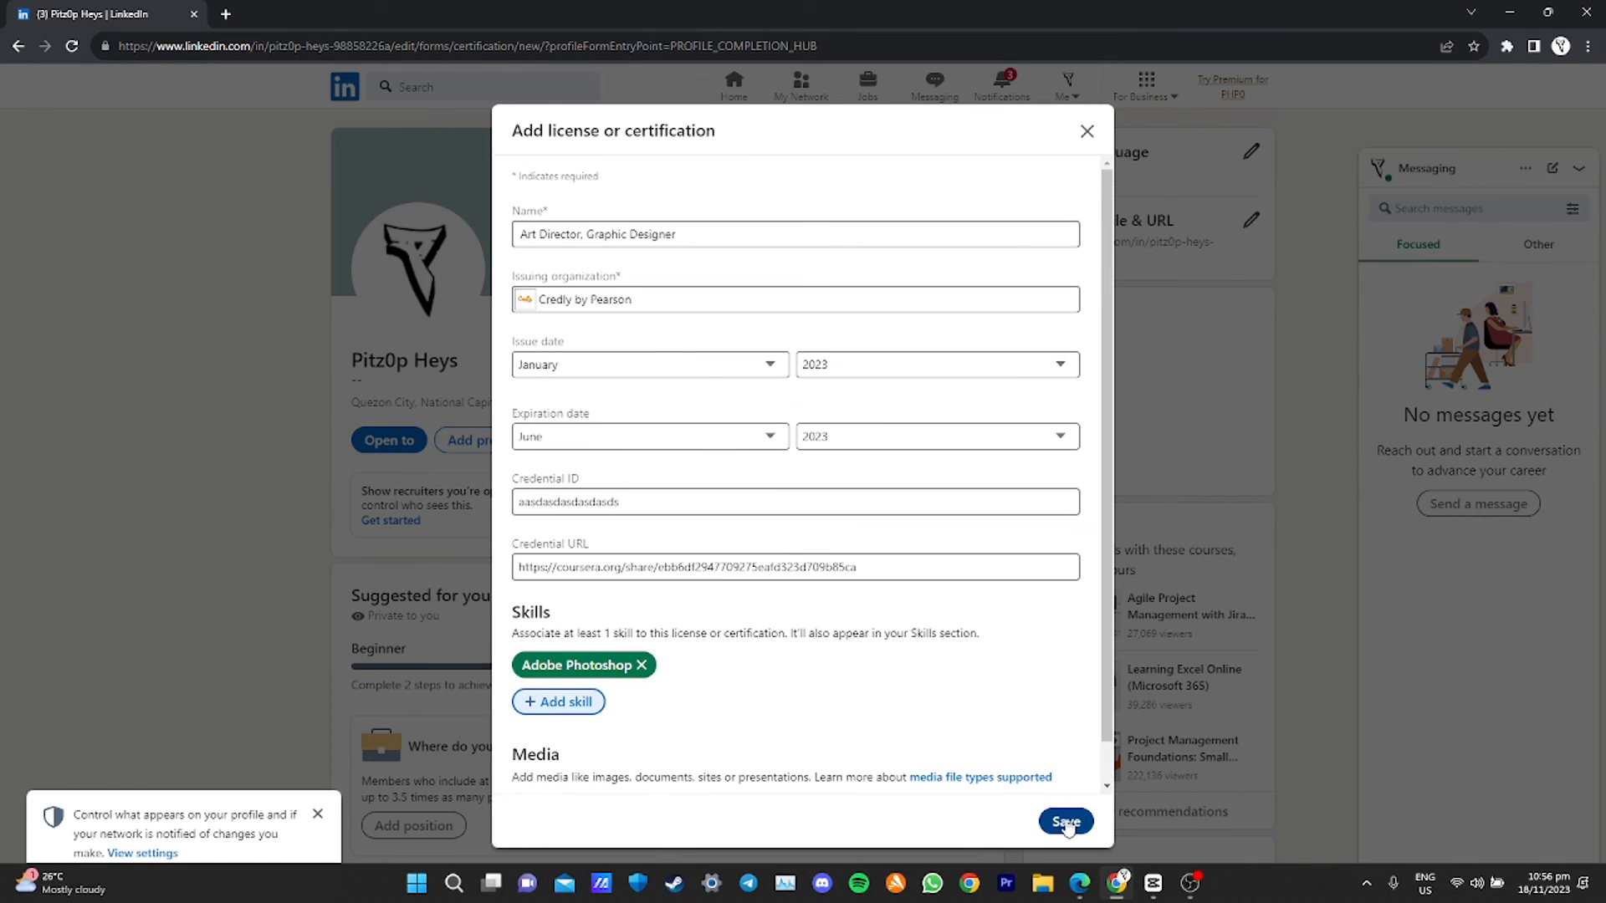
left_click(1063, 821)
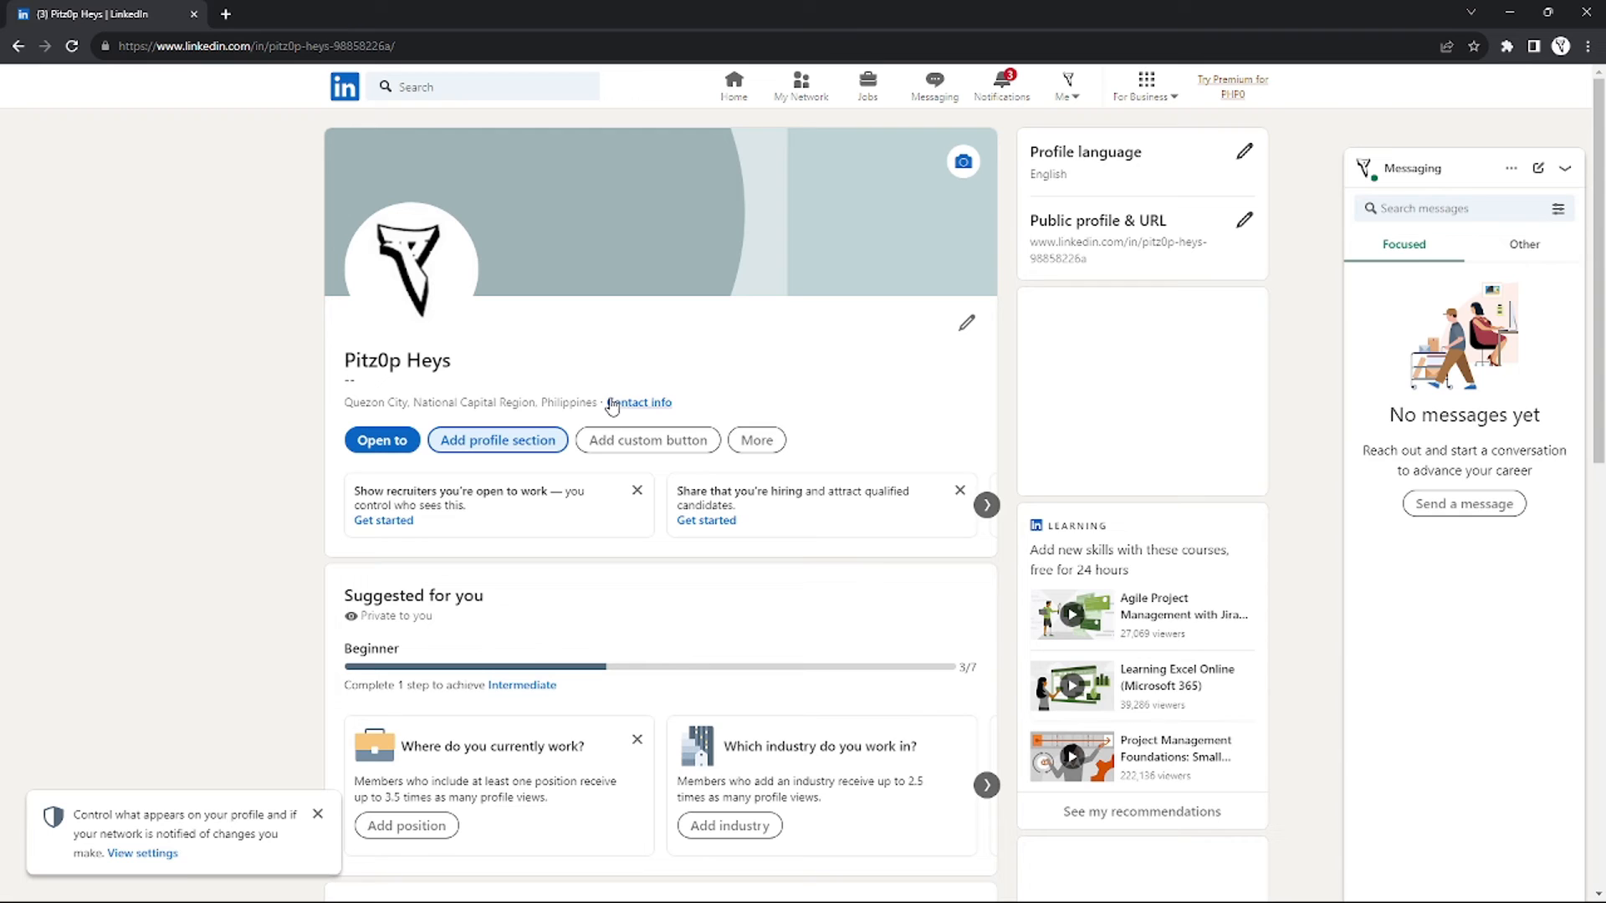
Step: Scroll the profile down to the Licenses & certifications and Skills sections
scroll("down", 3)
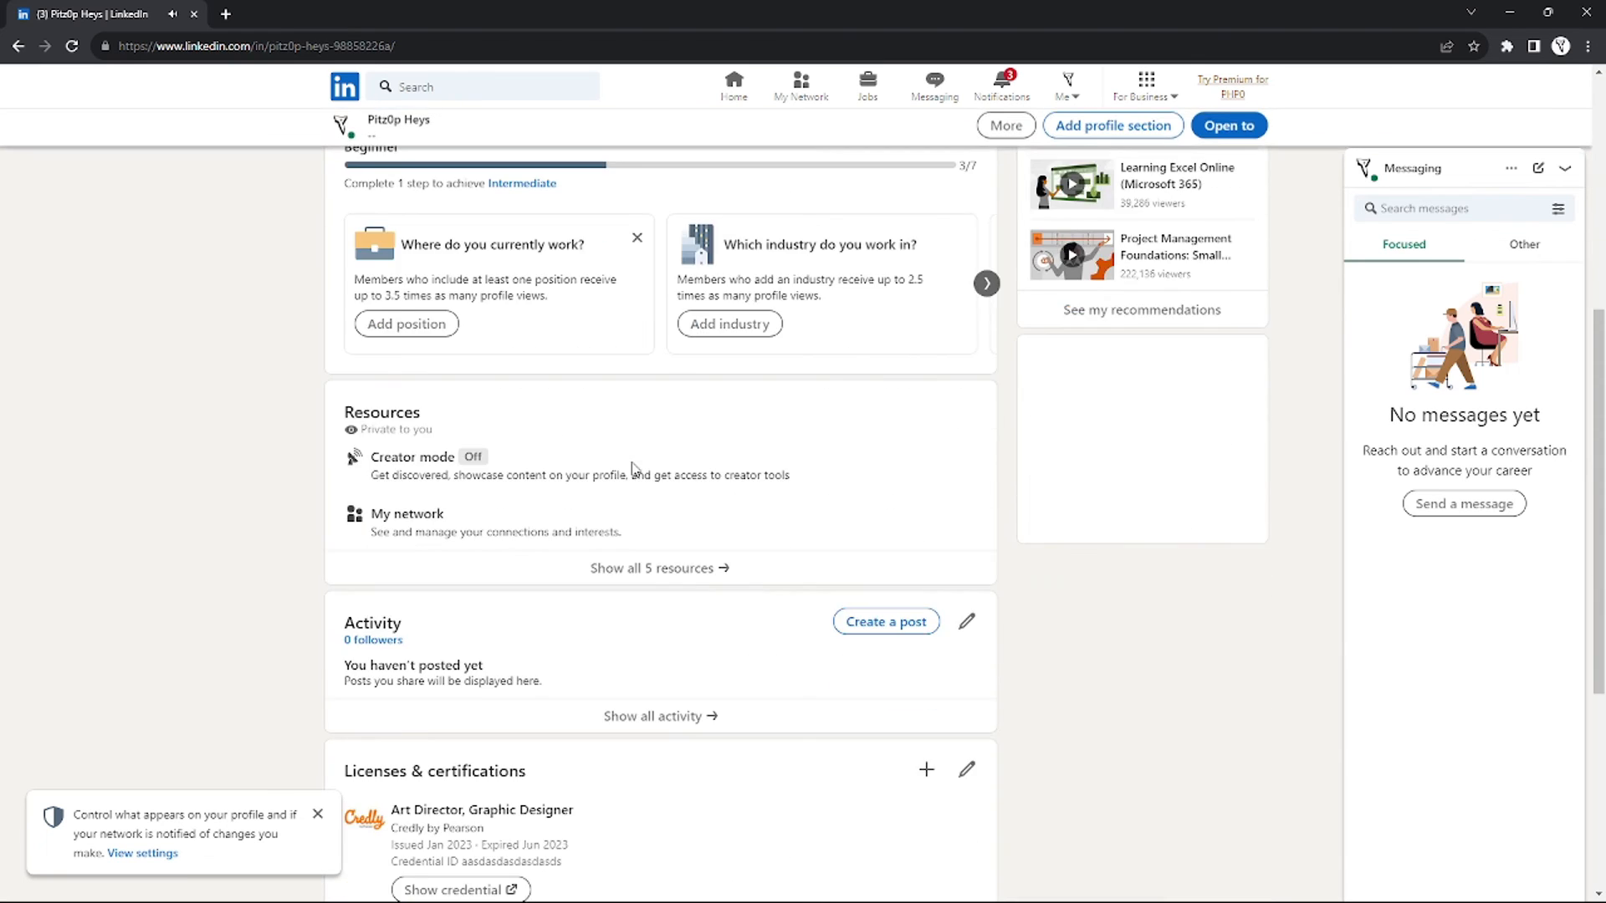
scroll("down", 3)
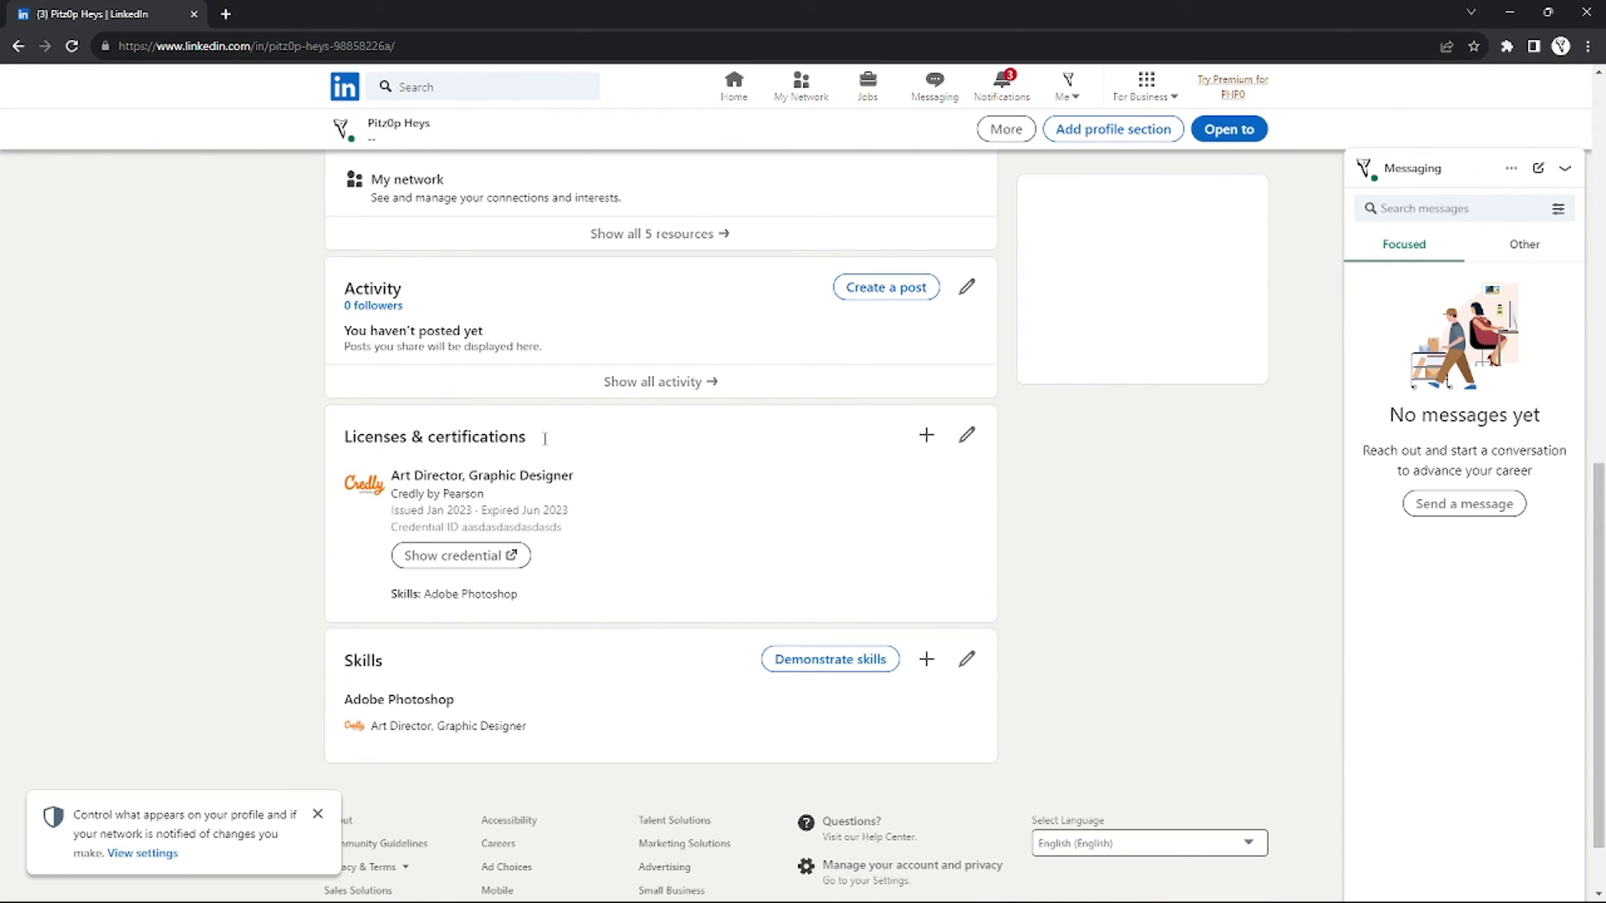
mouse_move(294, 440)
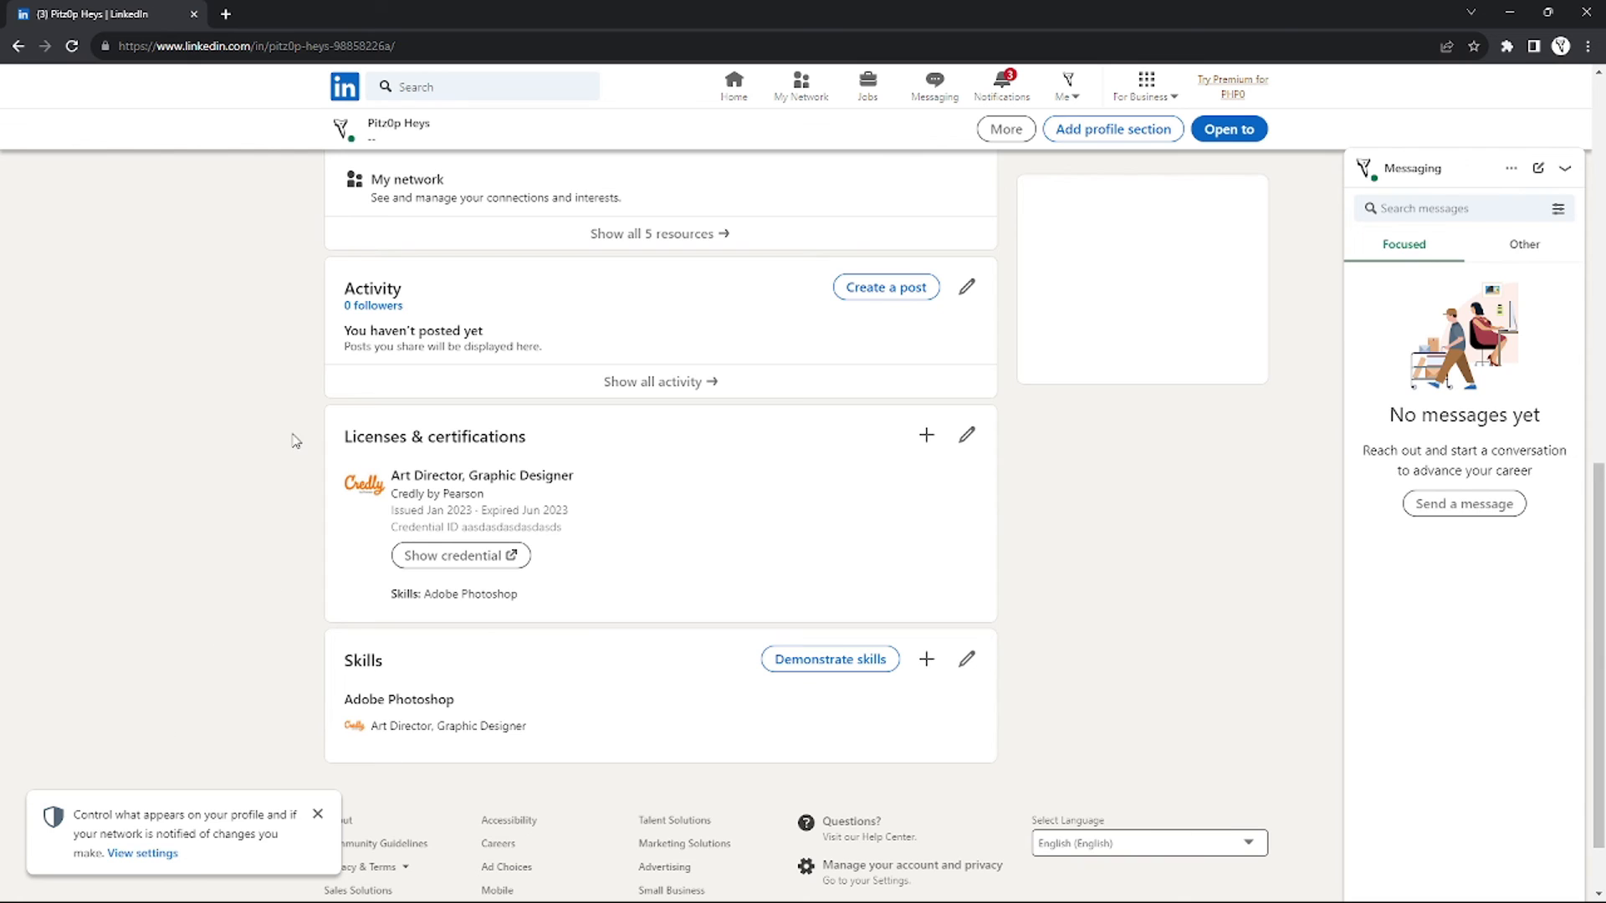
mouse_move(993, 700)
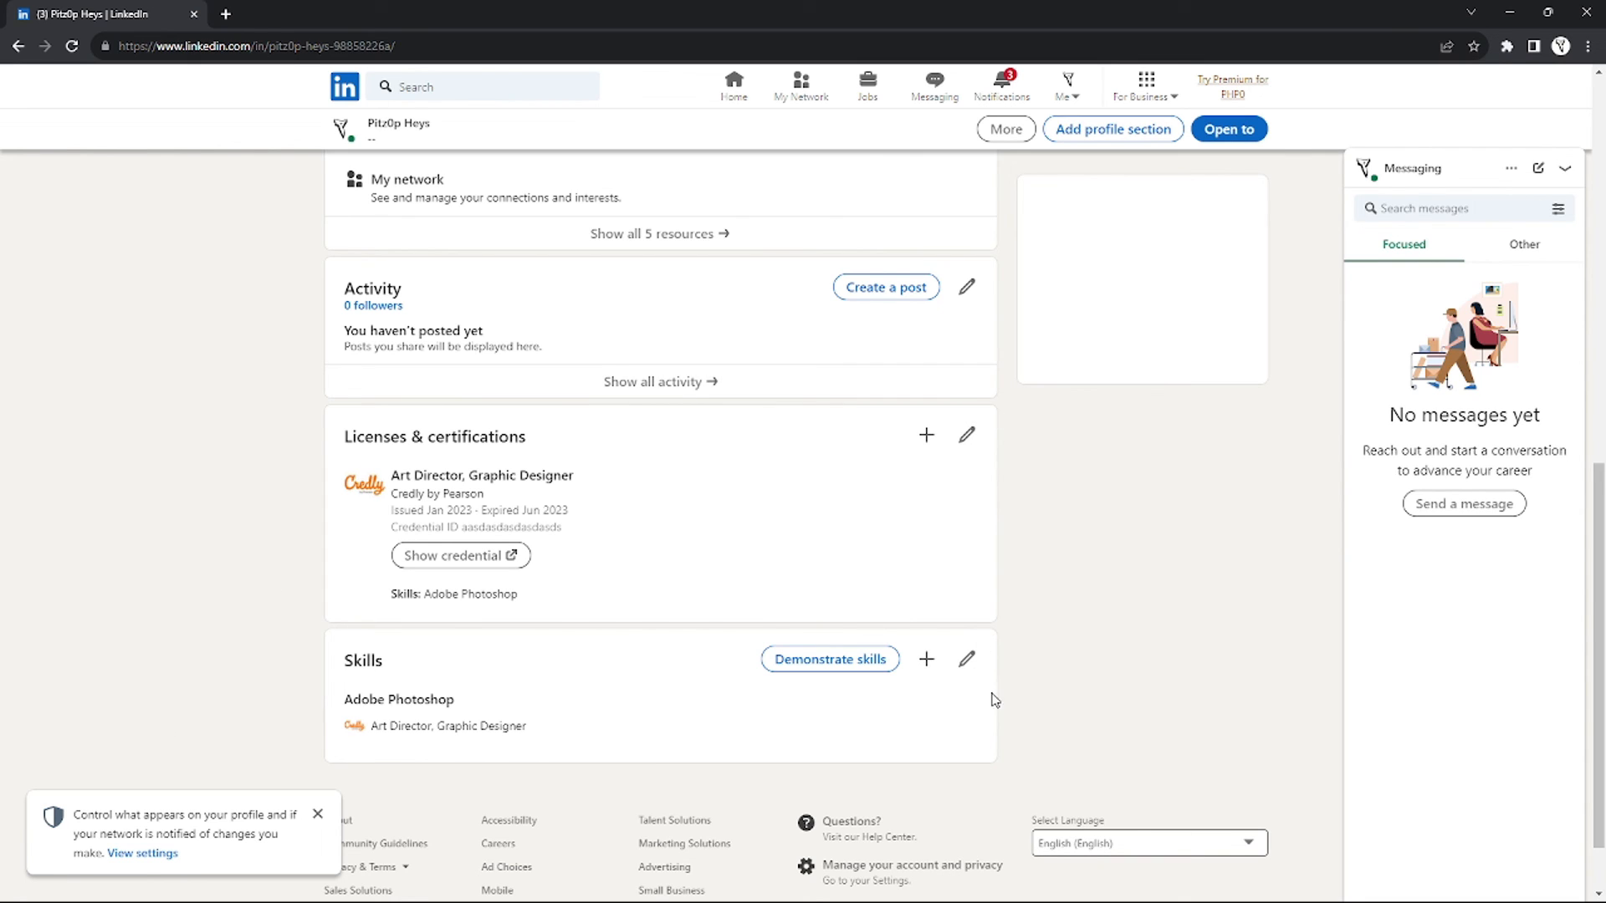
mouse_move(906, 448)
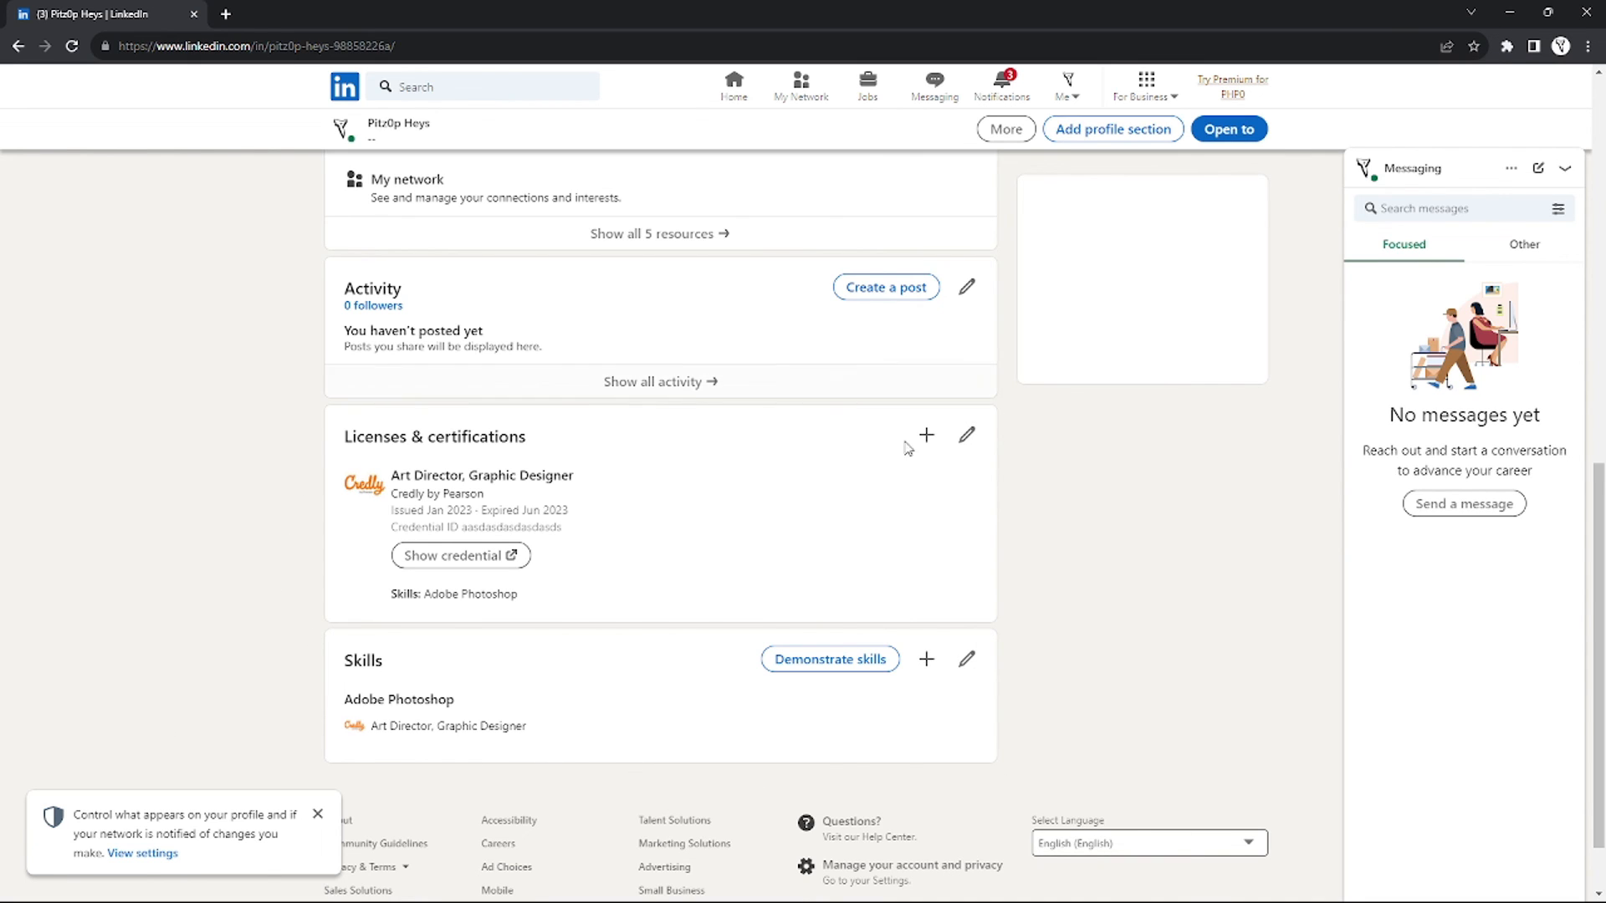